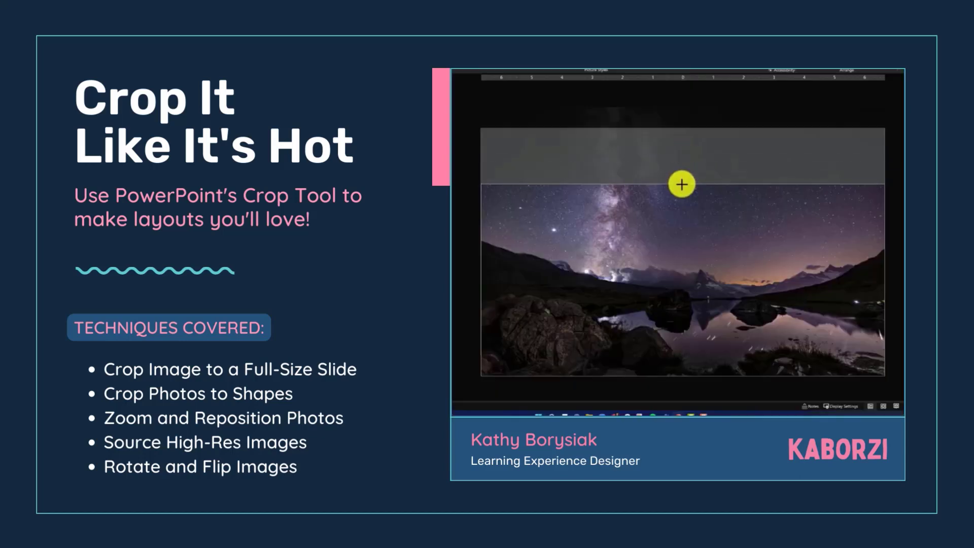
Step: Filter the Pexels 'space' results to horizontal photos and open the Milky Way mountain lake photo
left_click_drag(681, 183, 685, 132)
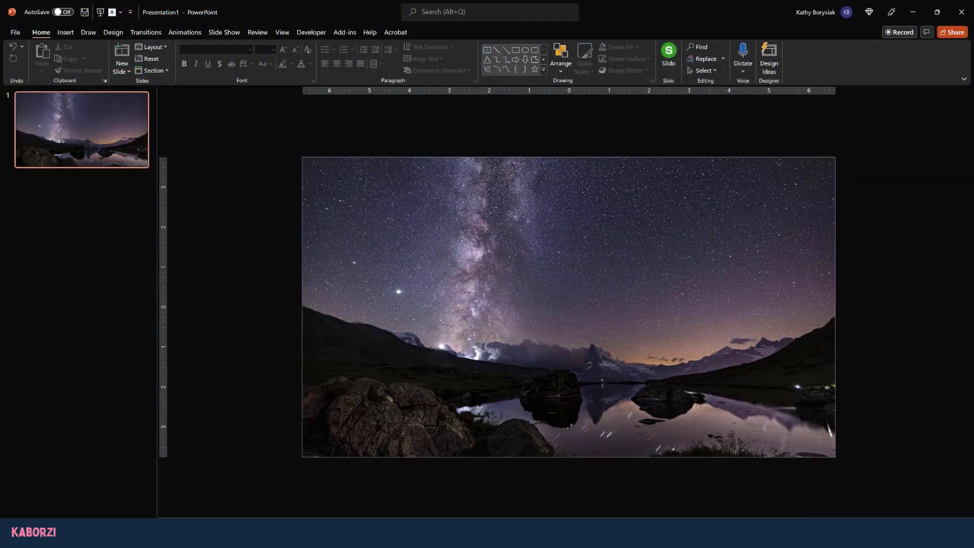
left_click(568, 305)
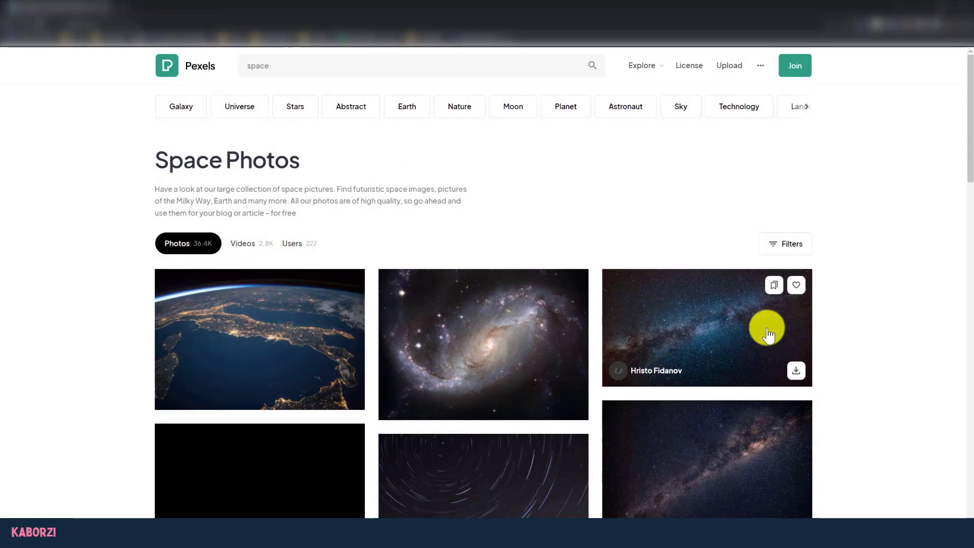
scroll("down", 3)
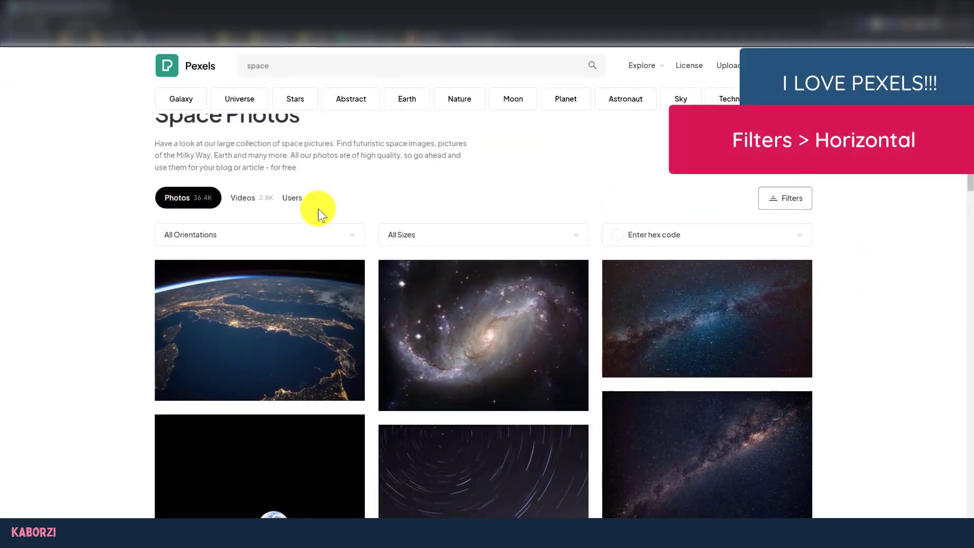
left_click(258, 234)
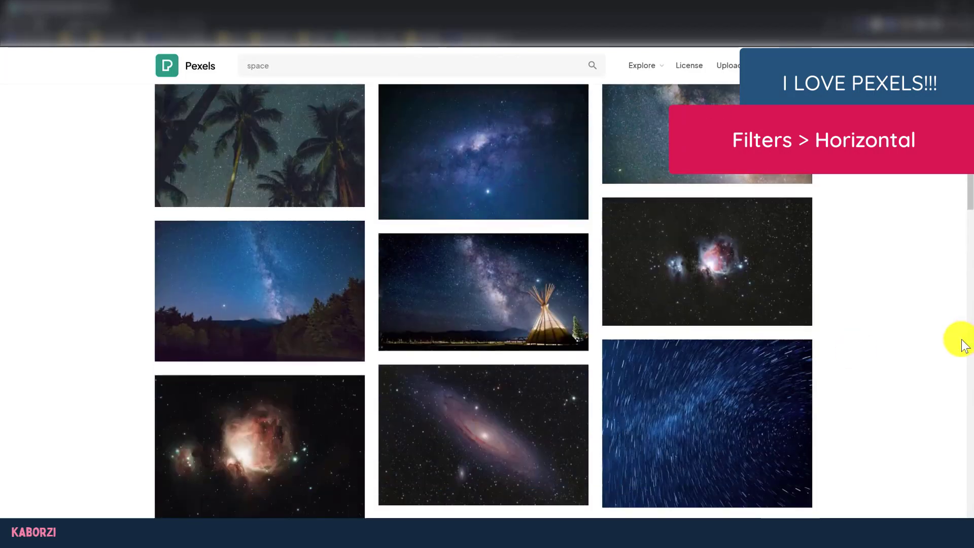
scroll("down", 3)
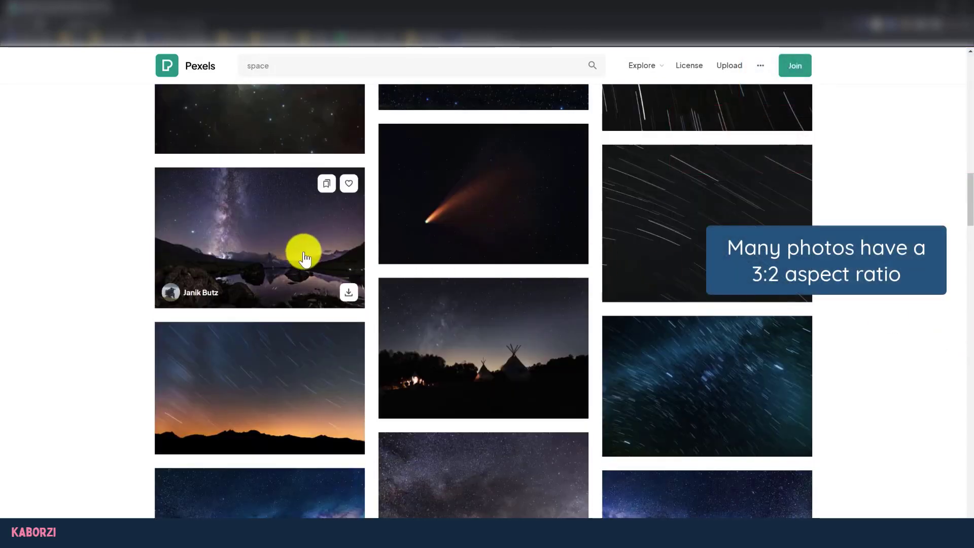
left_click(259, 236)
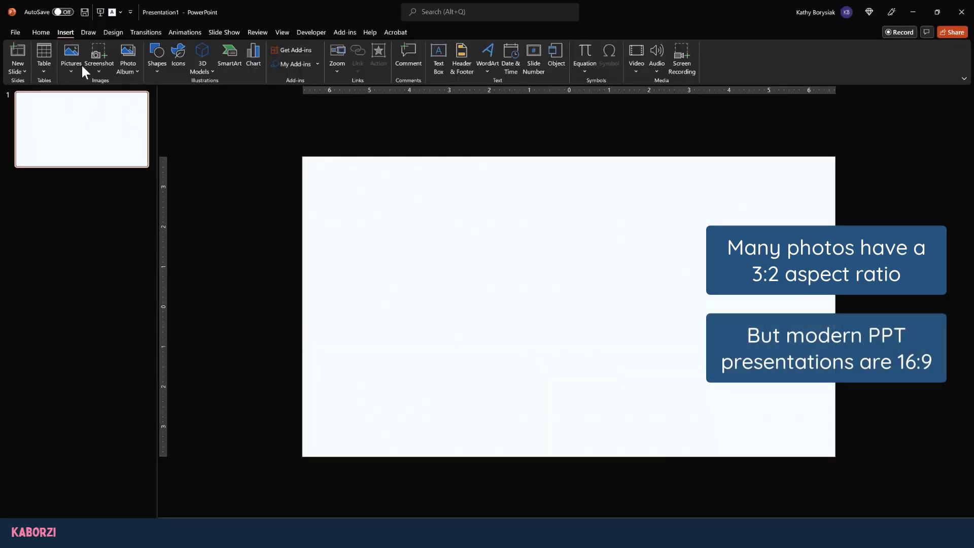
Step: Insert a picture stored on this computer via Insert > Pictures > This Device
left_click(71, 56)
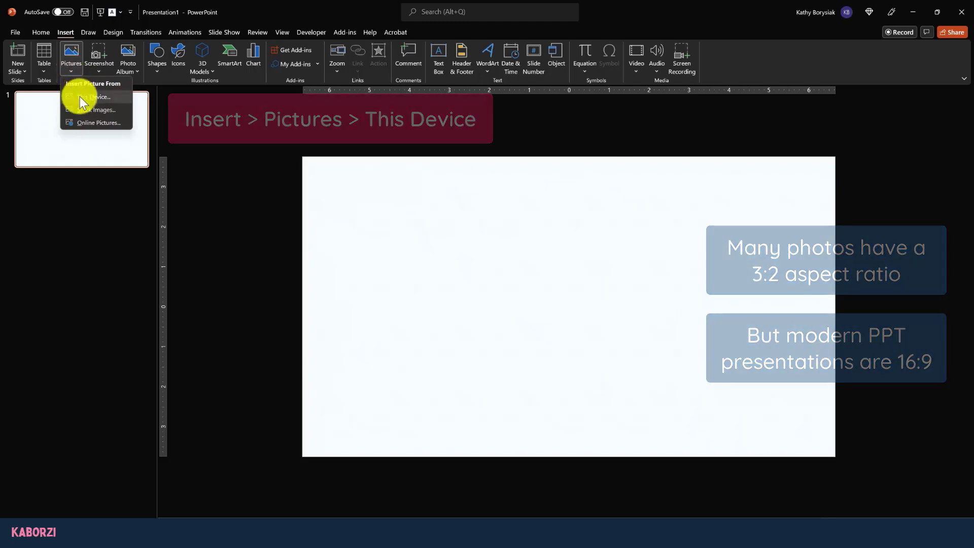
left_click(100, 97)
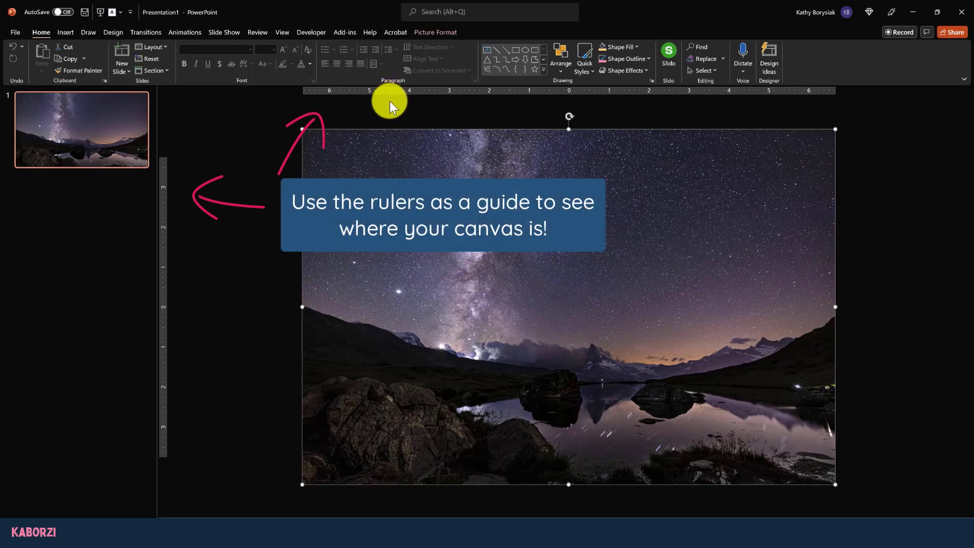
Step: Turn the rulers off and back on, then select the starry lake photo
left_click(281, 32)
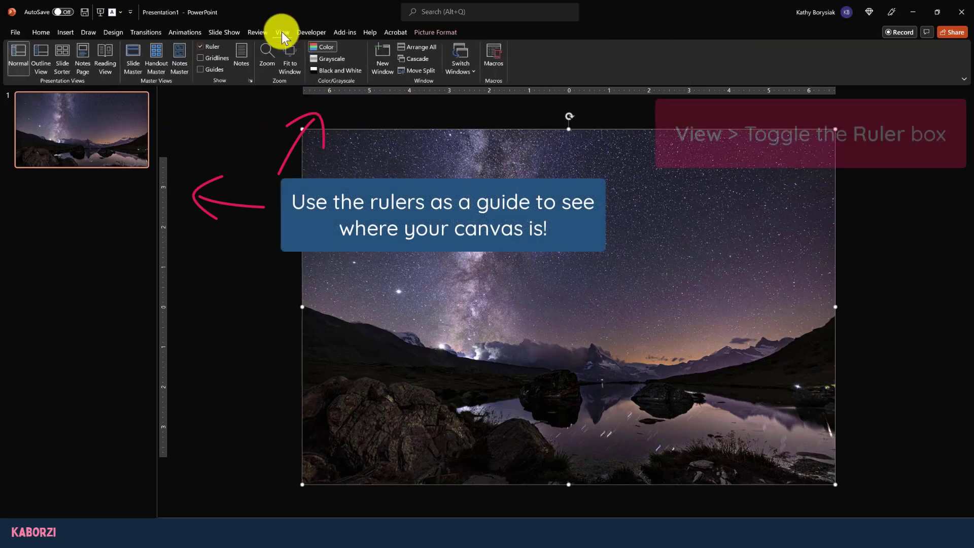
left_click(201, 46)
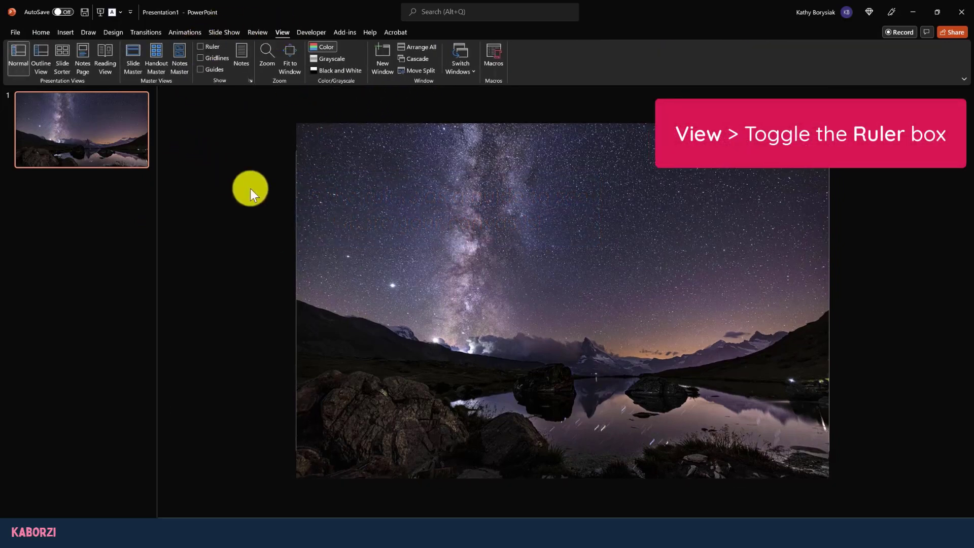
mouse_move(277, 290)
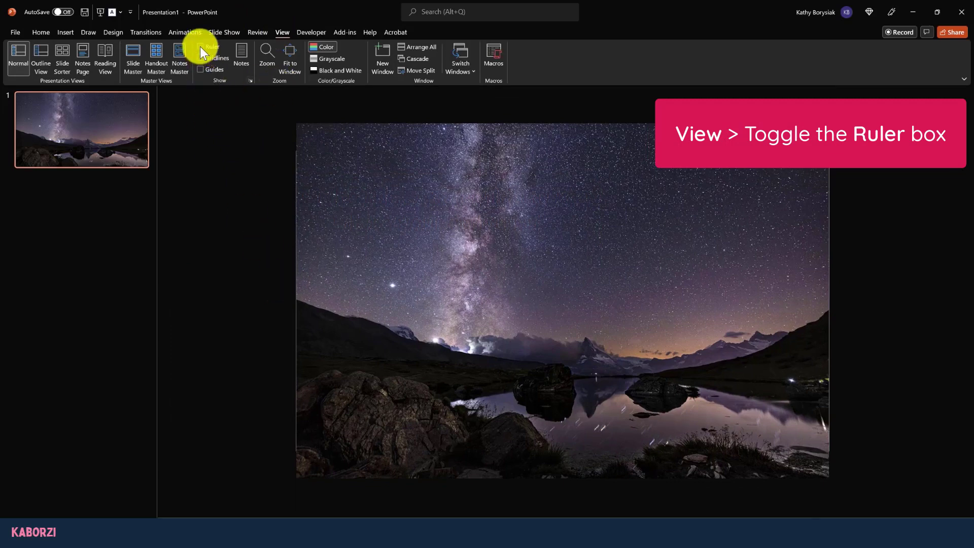
left_click(201, 46)
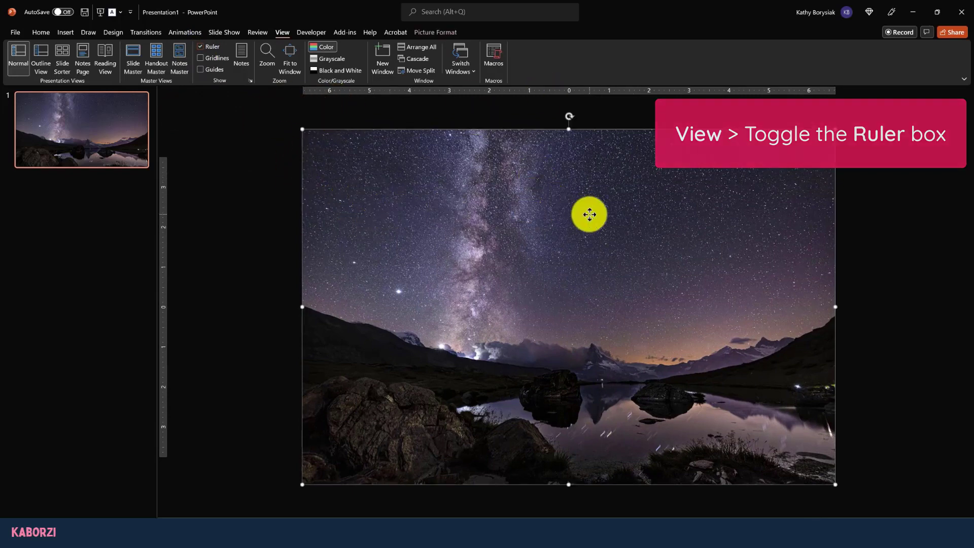
left_click(40, 32)
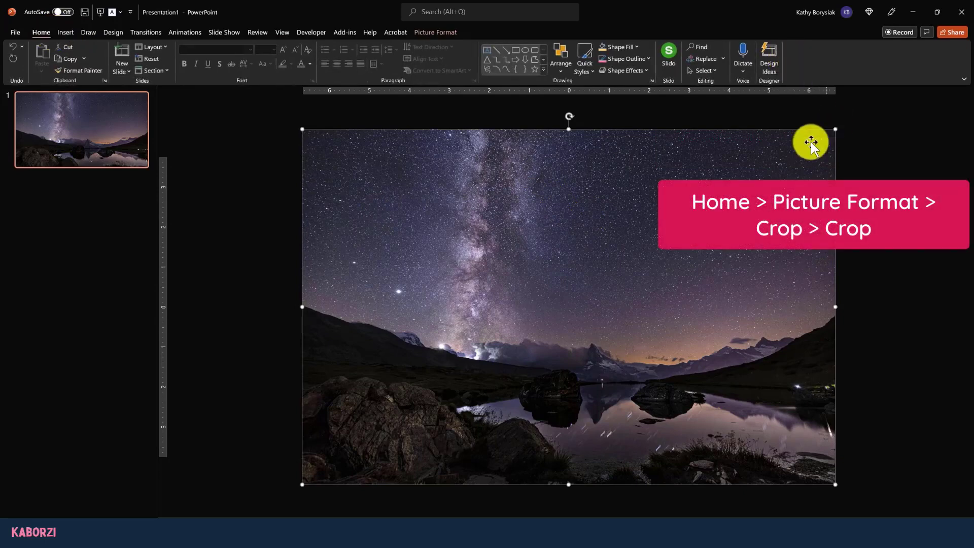
Step: Crop the starry lake photo's top and bottom to the slide edges
left_click(434, 33)
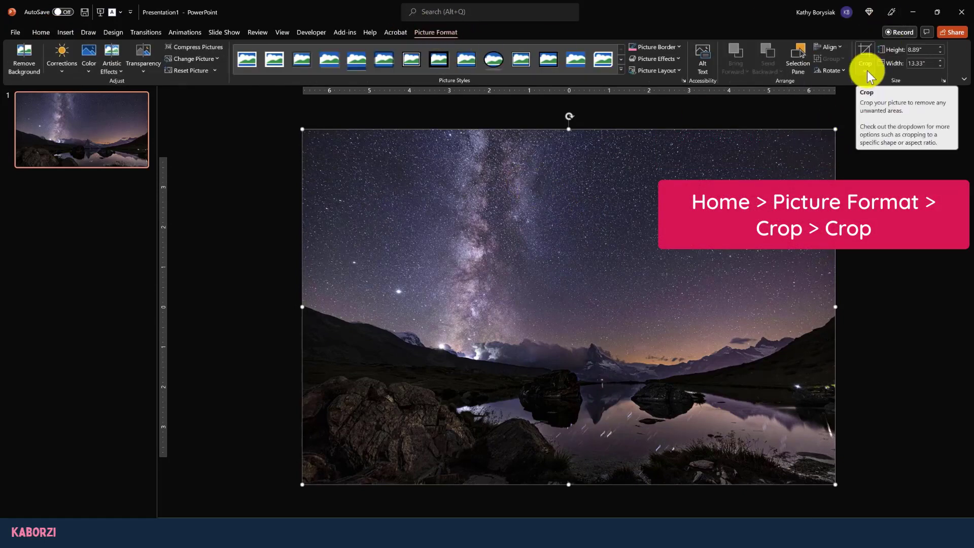
left_click(863, 68)
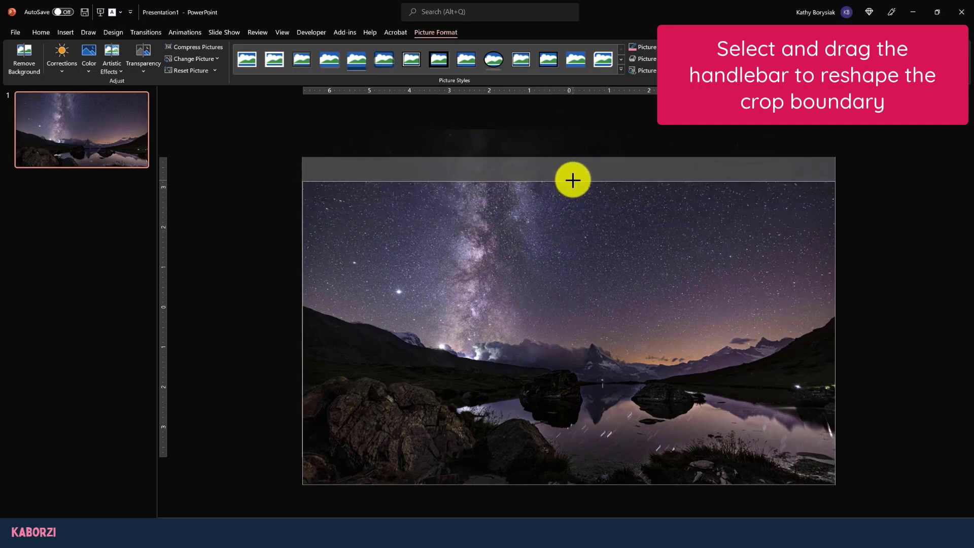
left_click_drag(572, 180, 572, 164)
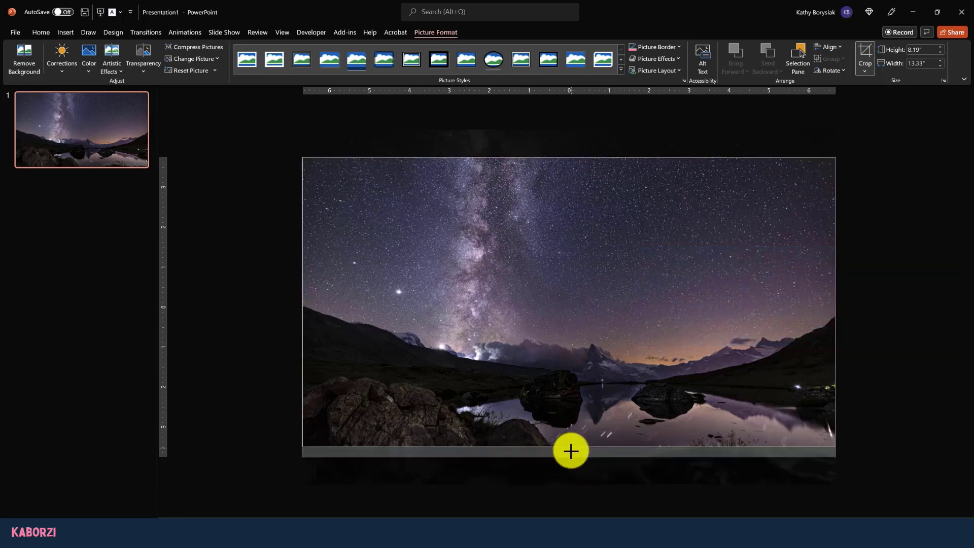
left_click_drag(569, 451, 570, 457)
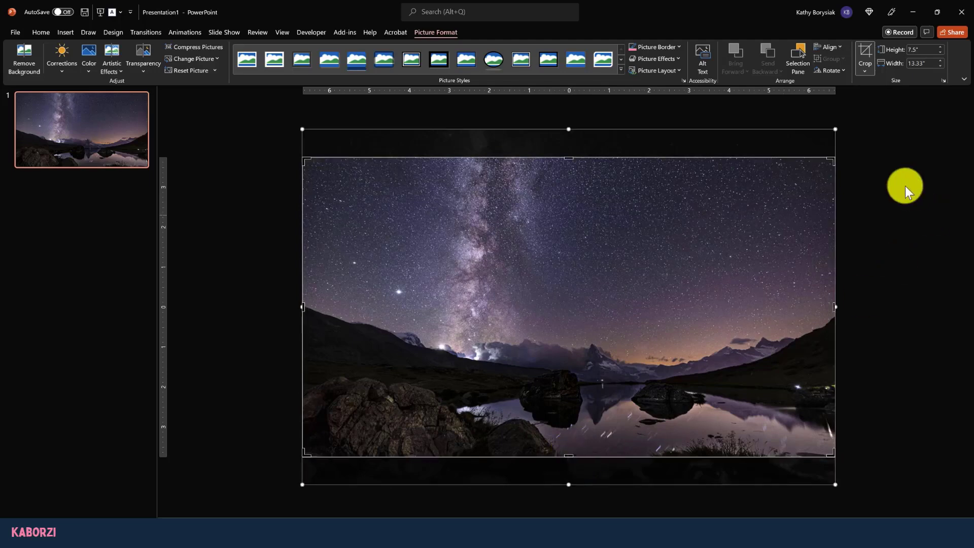
mouse_move(928, 136)
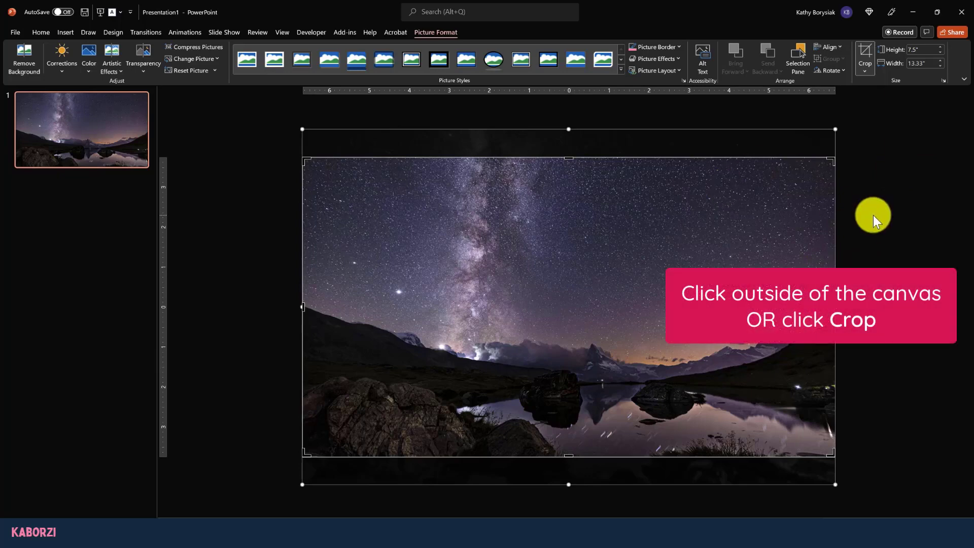
left_click(864, 55)
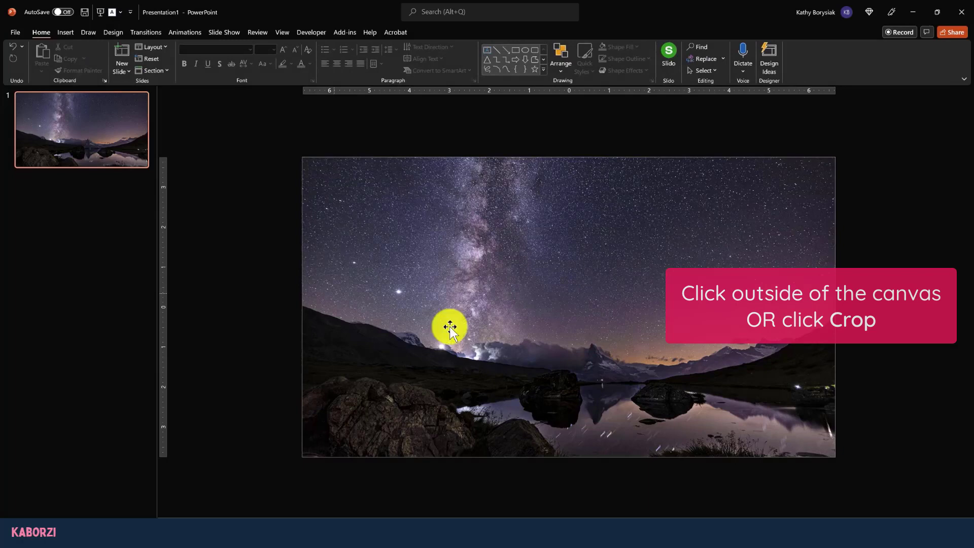
Step: Place the starry lake photo at full slide height on a new white slide
left_click(863, 62)
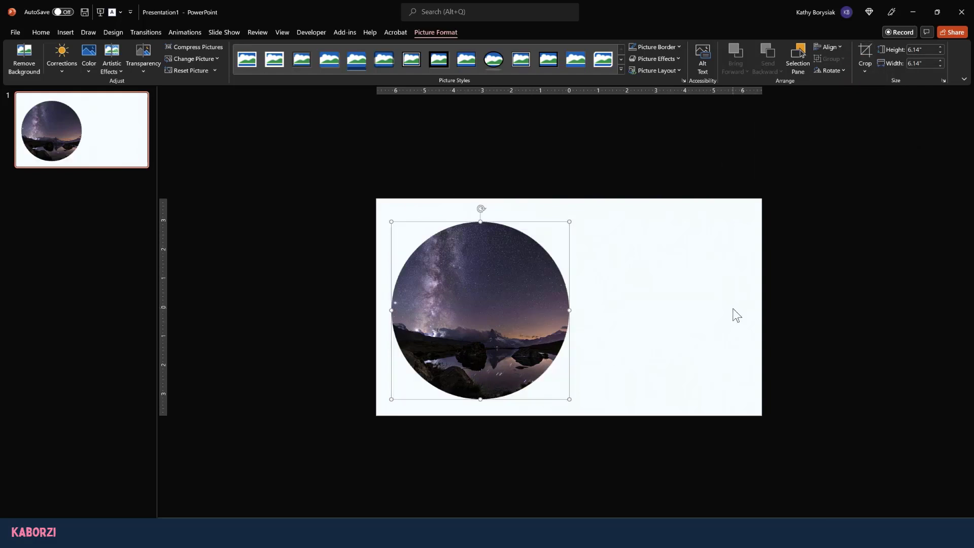
left_click(736, 313)
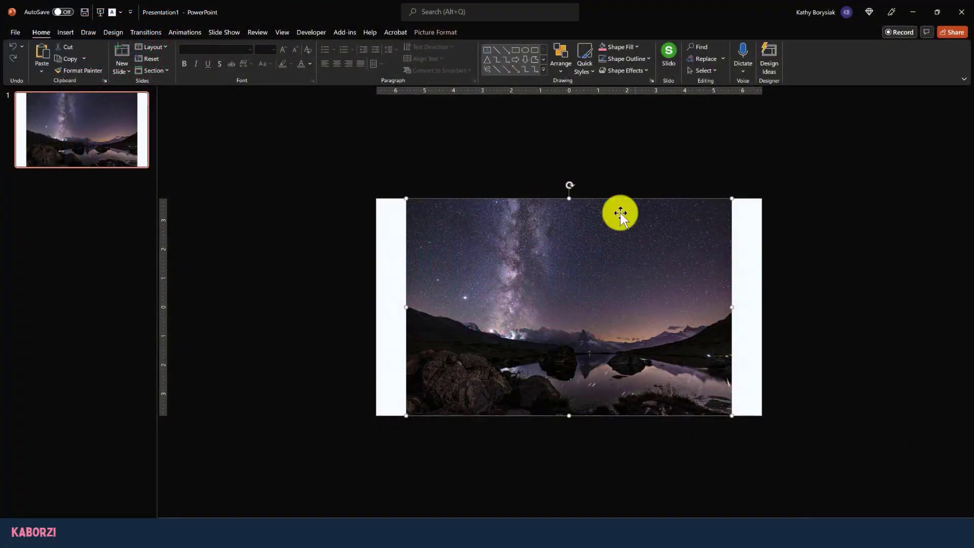
Step: Crop the starry lake photo to a 1:1 square aspect ratio
left_click(434, 32)
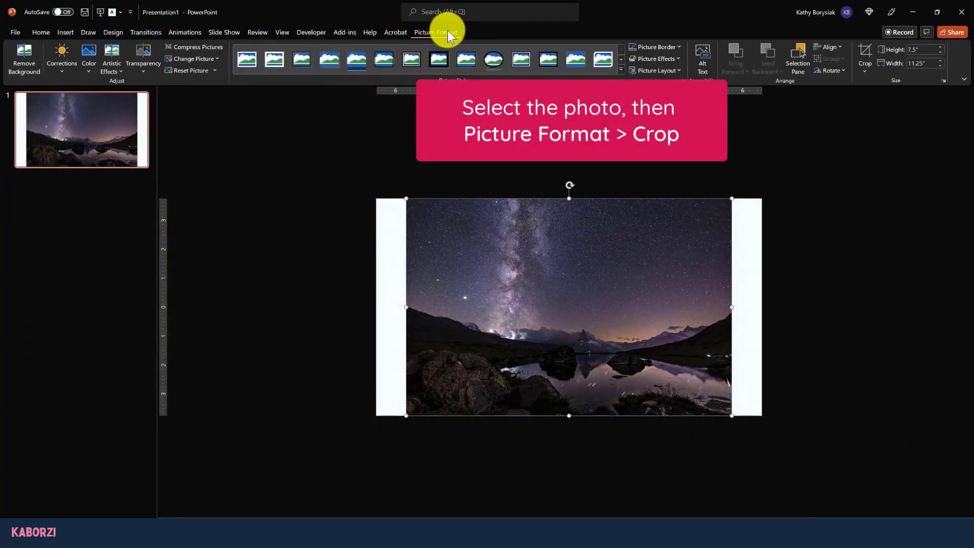
left_click(864, 63)
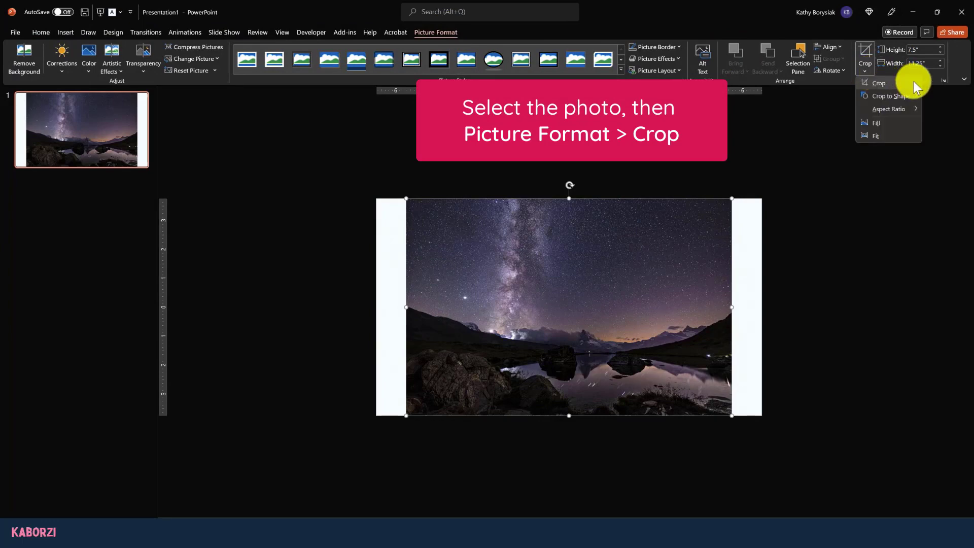
left_click(887, 96)
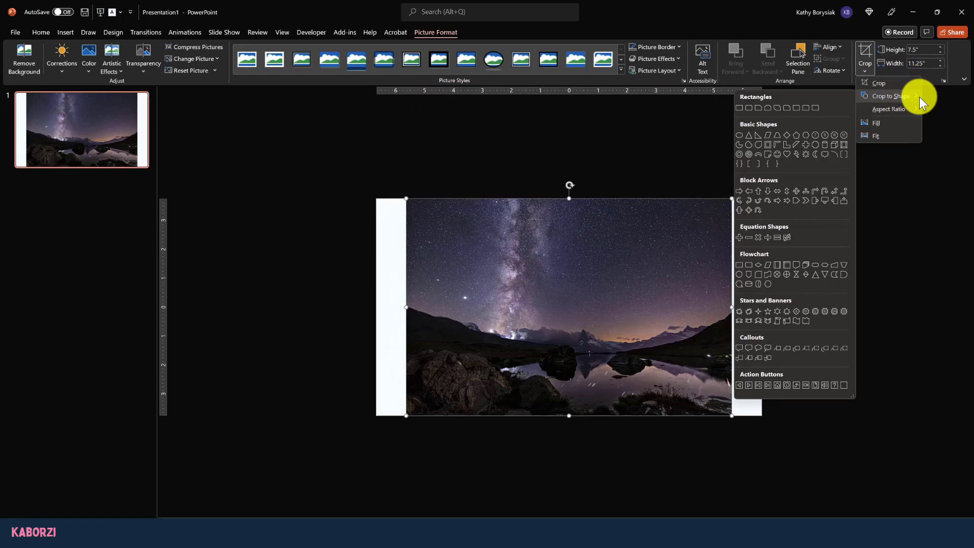
left_click(888, 108)
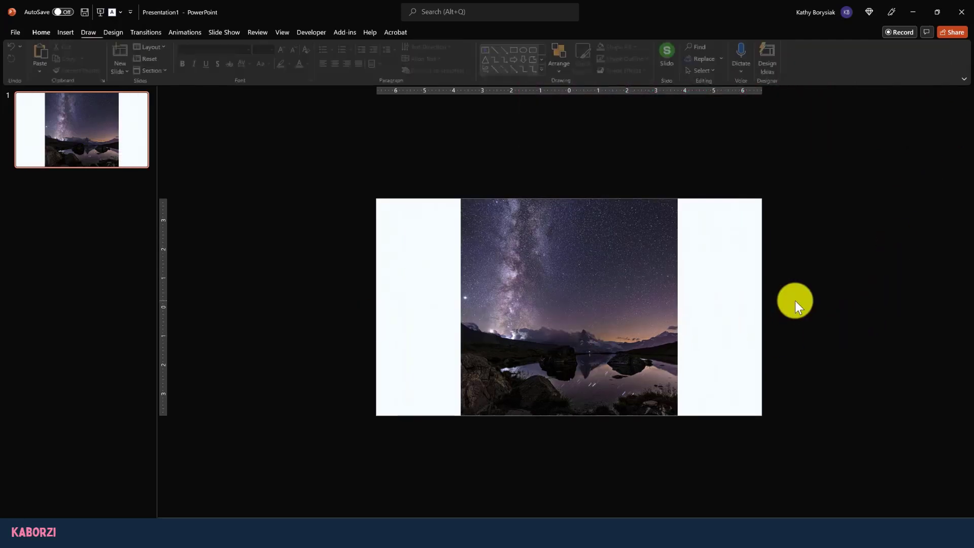
Step: Shrink the square photo from a corner and move it toward the slide's left
left_click(568, 306)
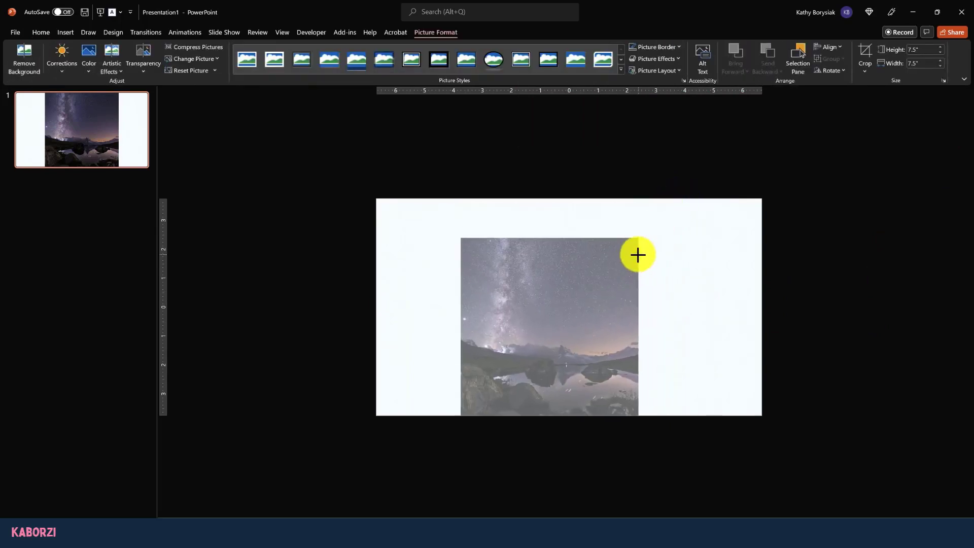
left_click_drag(637, 255, 476, 323)
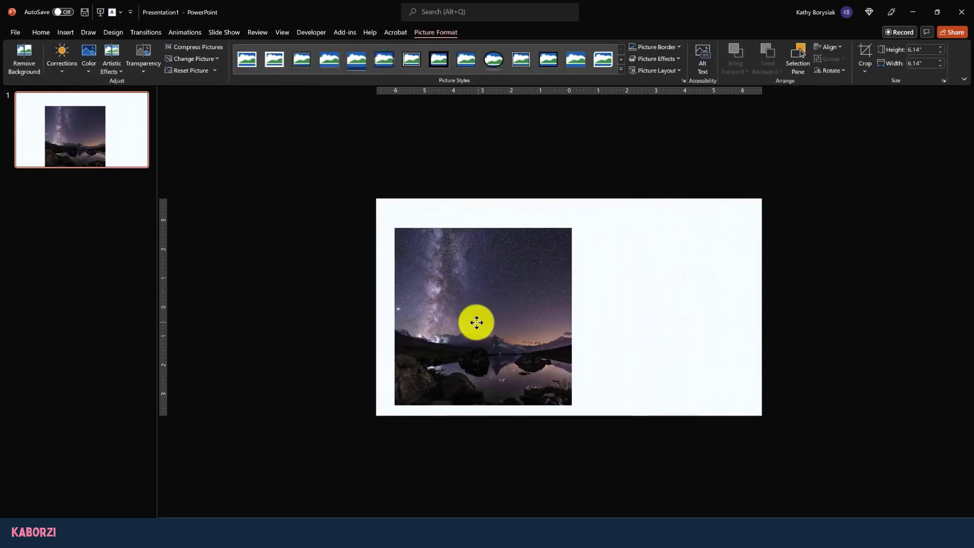
left_click_drag(476, 323, 483, 340)
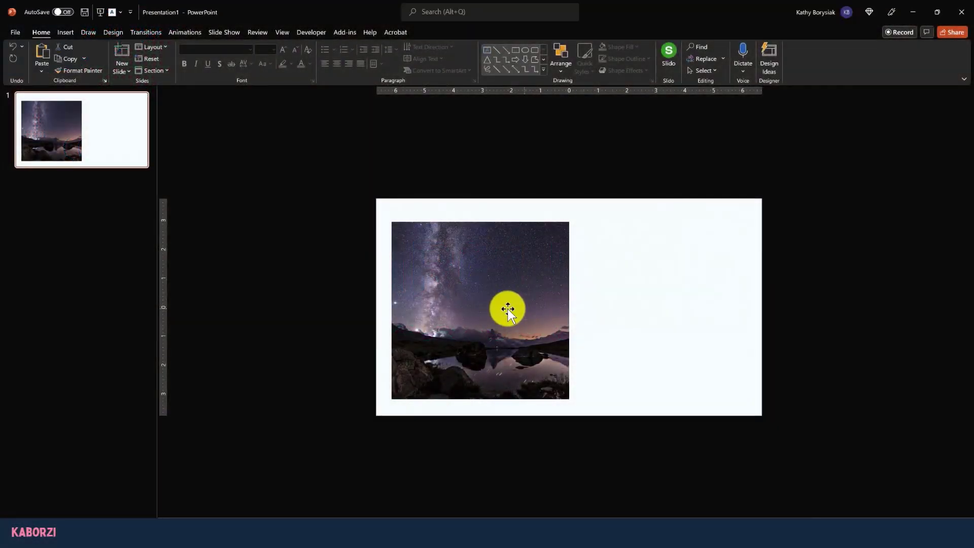
Step: Crop the square starry-sky photo to an oval shape, producing a circle
left_click(506, 309)
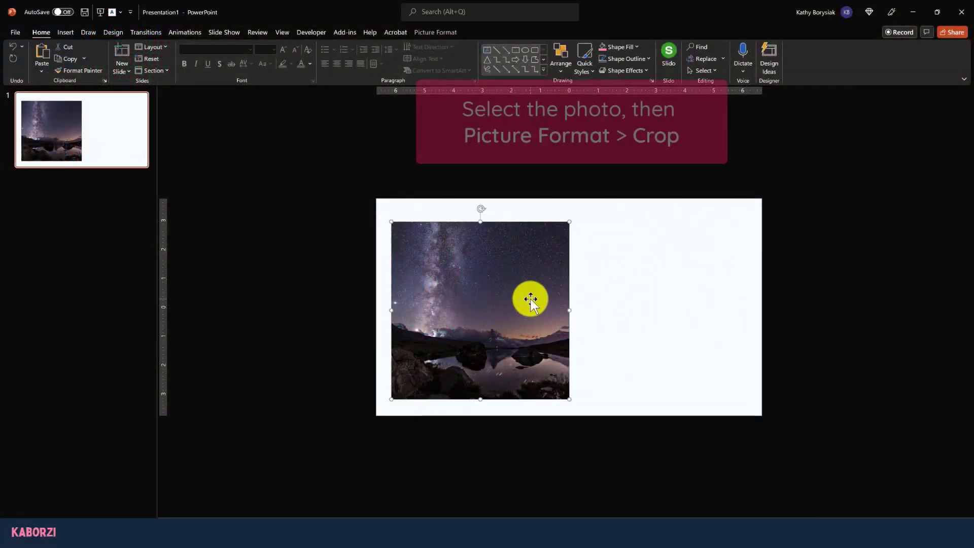
left_click(435, 32)
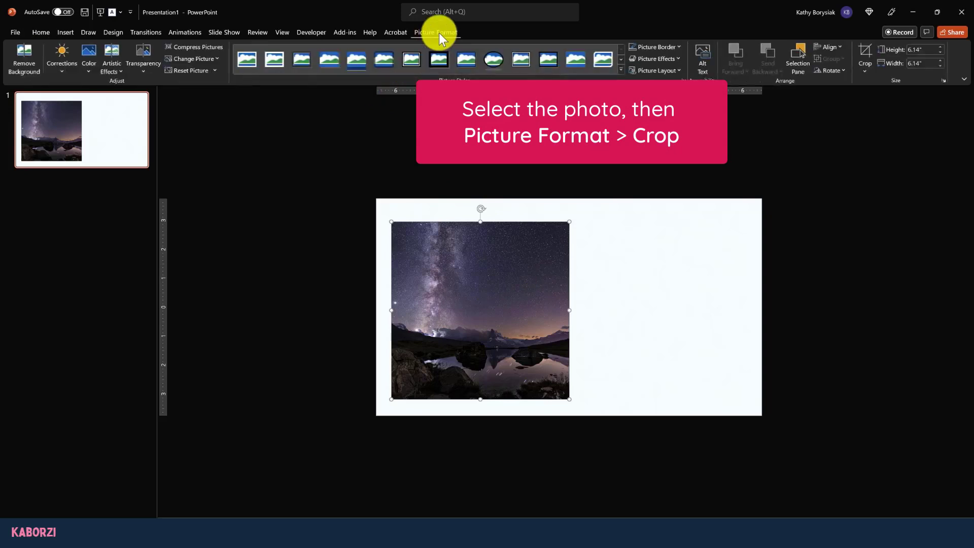
left_click(864, 63)
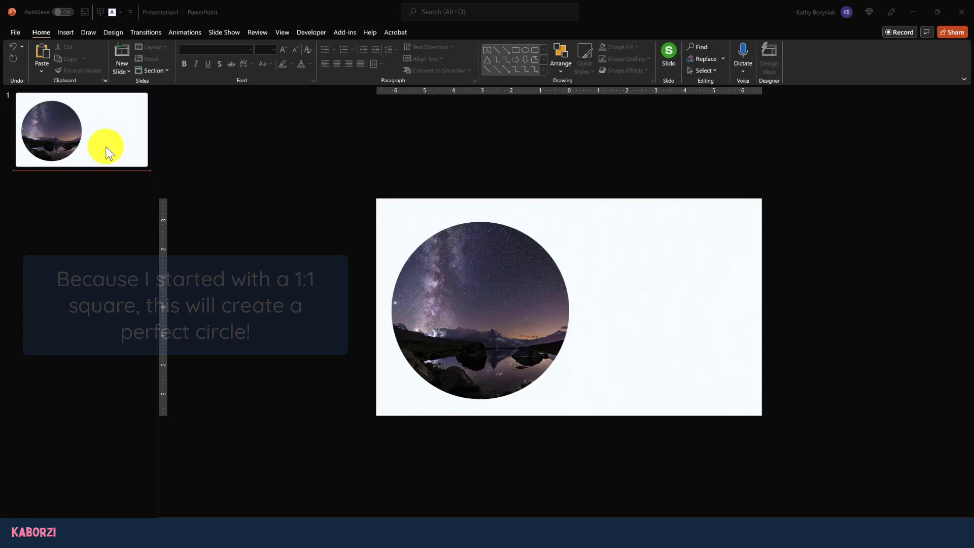
left_click(71, 55)
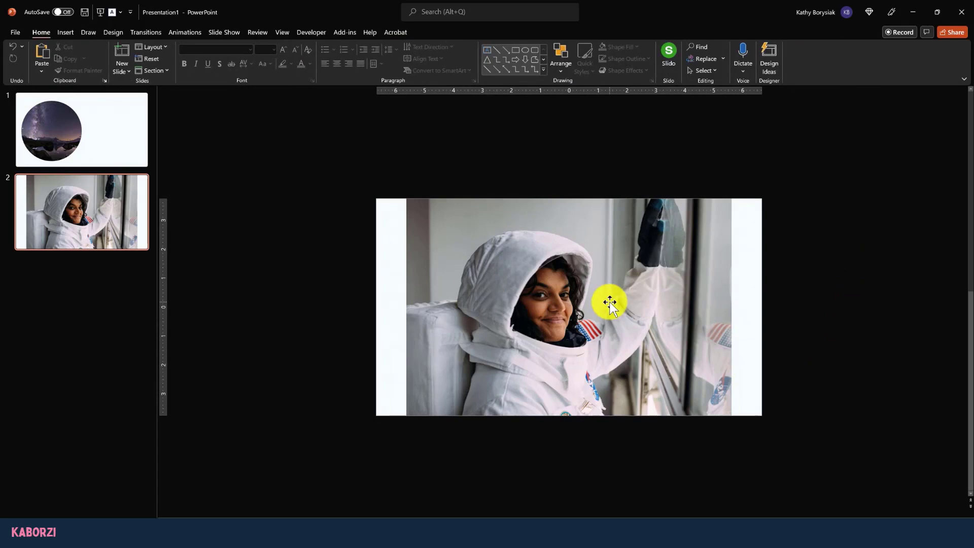
Step: Crop the wide astronaut photo to a 1:1 square aspect ratio
left_click(611, 304)
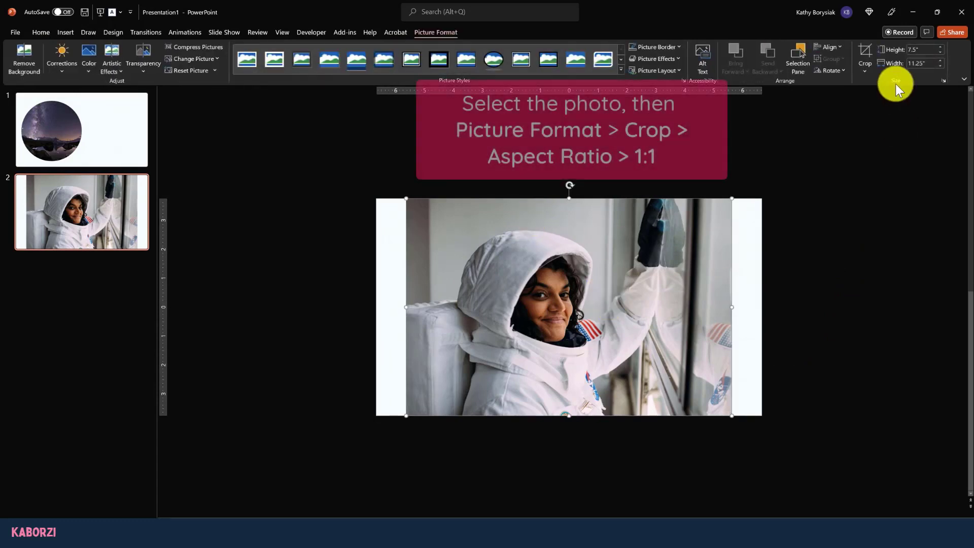
left_click(863, 69)
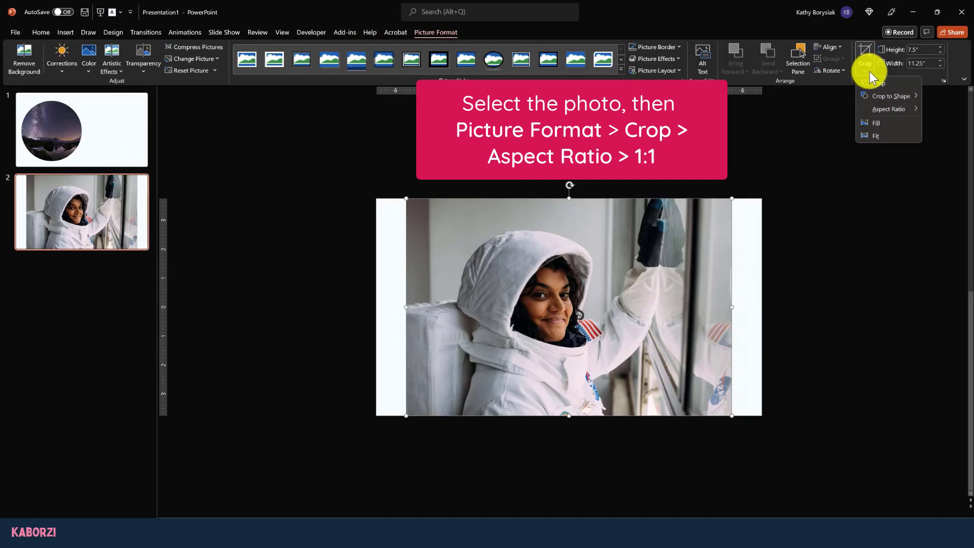
left_click(889, 108)
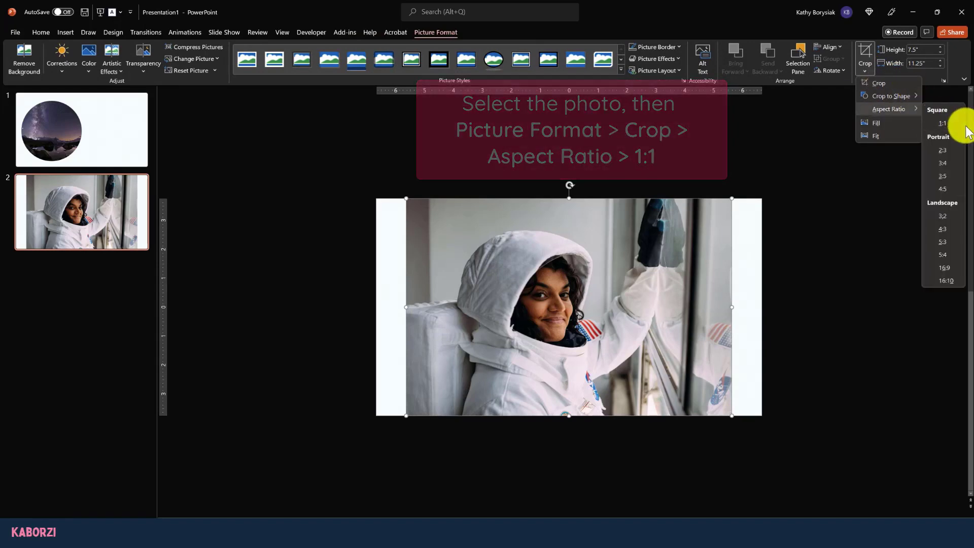
left_click(941, 123)
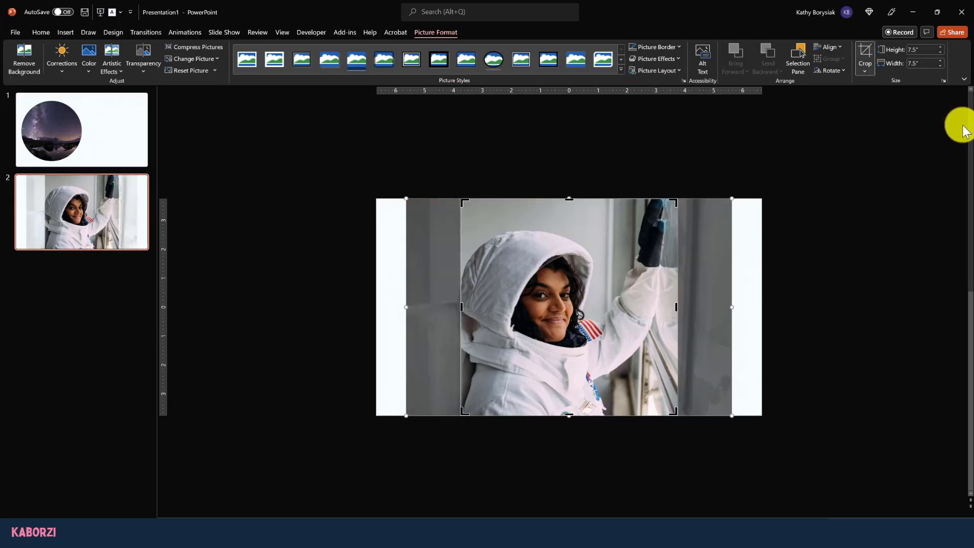
mouse_move(965, 126)
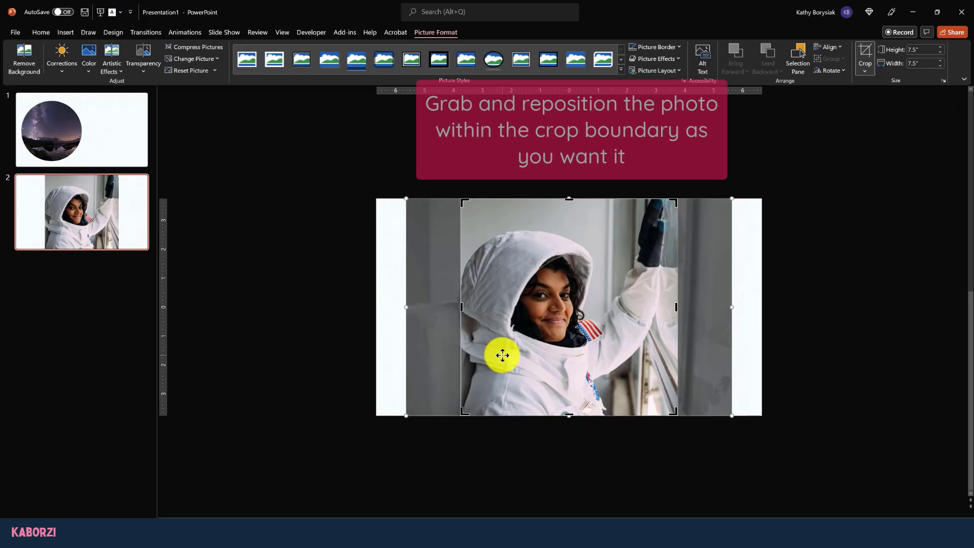
Step: Recentre the astronaut inside the square crop and apply the crop
left_click_drag(503, 355, 525, 352)
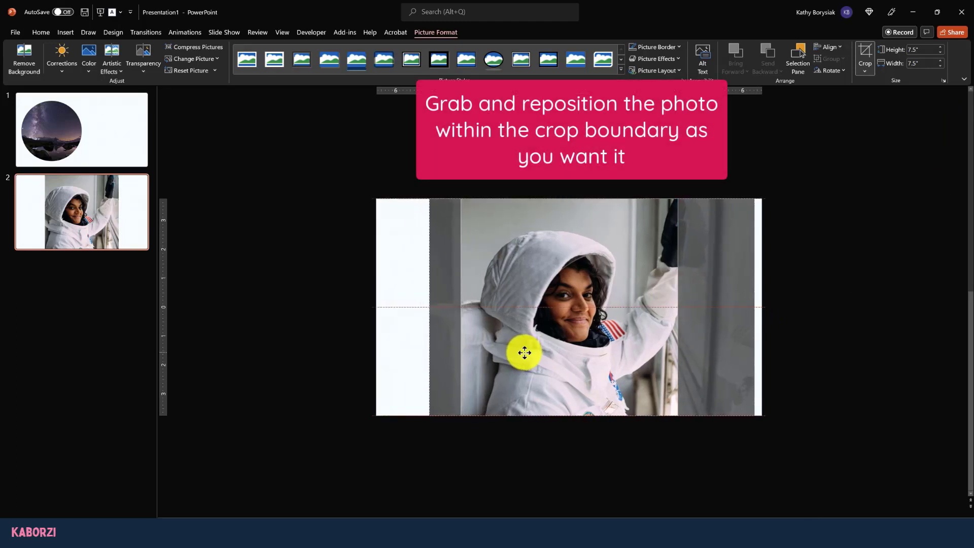
left_click_drag(525, 360, 526, 352)
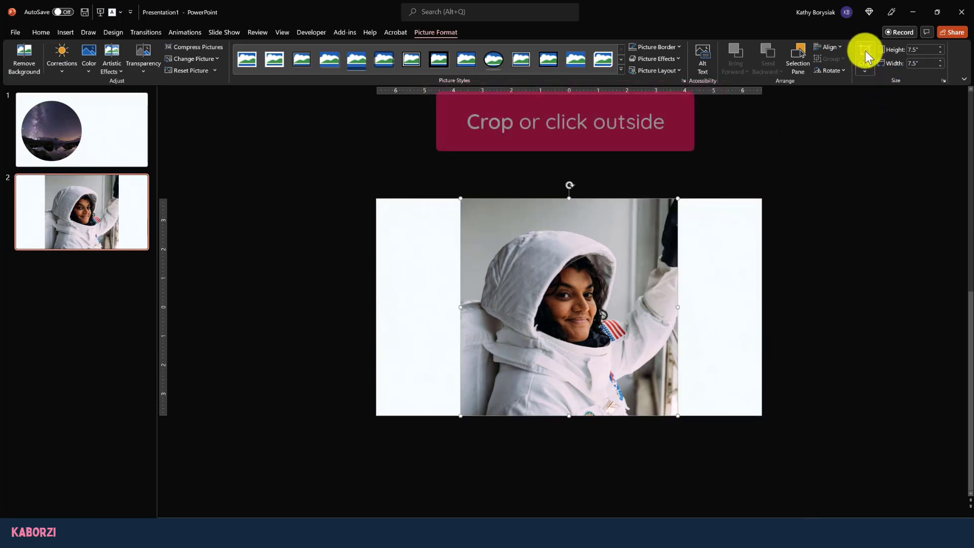
left_click(863, 61)
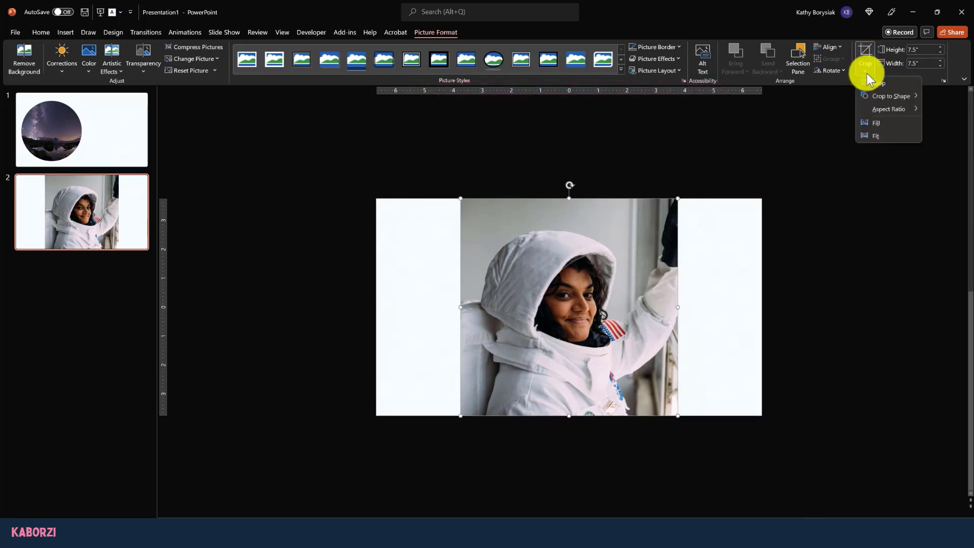
left_click(890, 96)
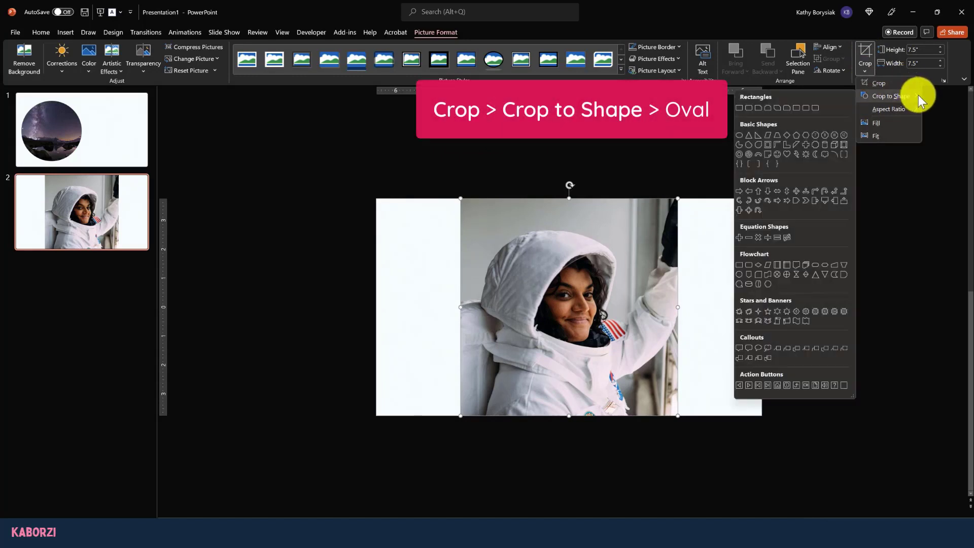
mouse_move(743, 140)
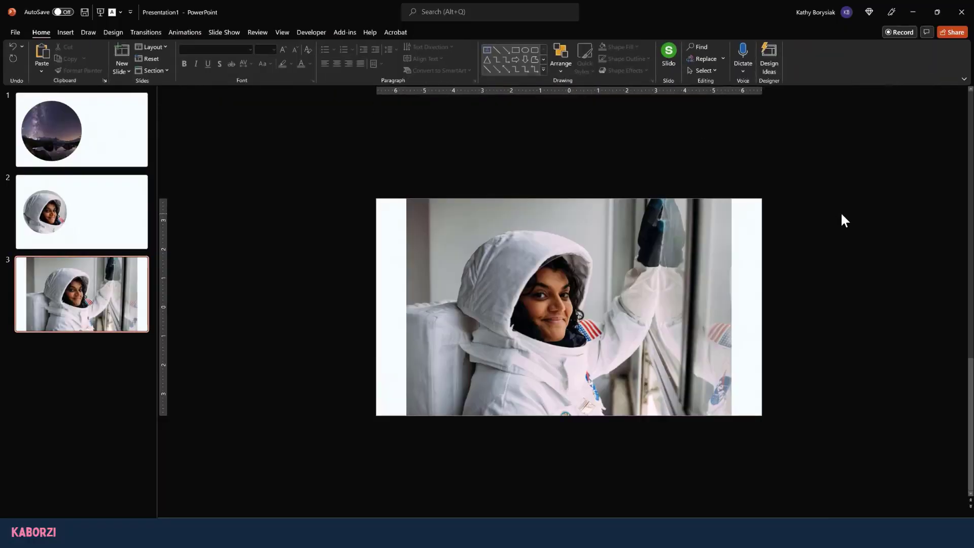
Step: Crop the wide astronaut photo on slide three to an oval, then undo the stretched ellipse
left_click(564, 304)
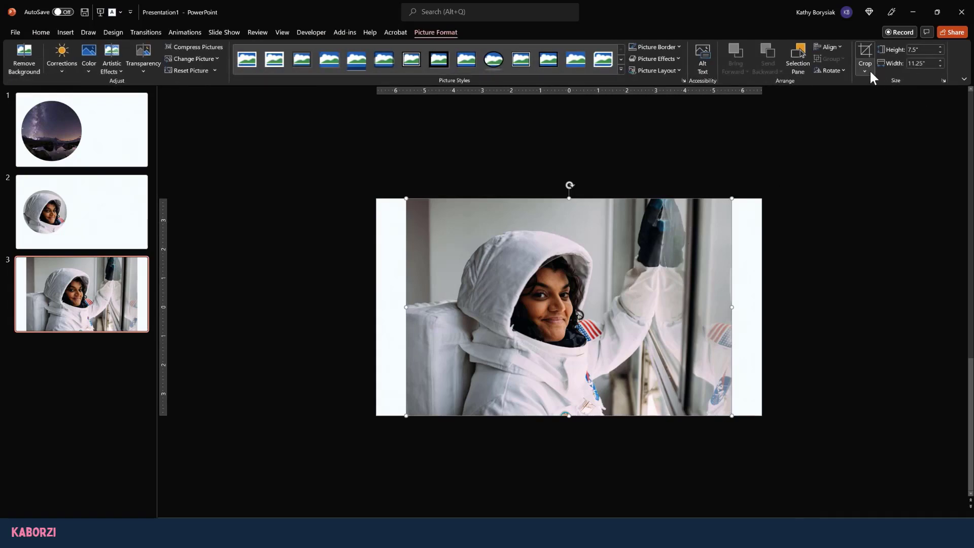
left_click(864, 59)
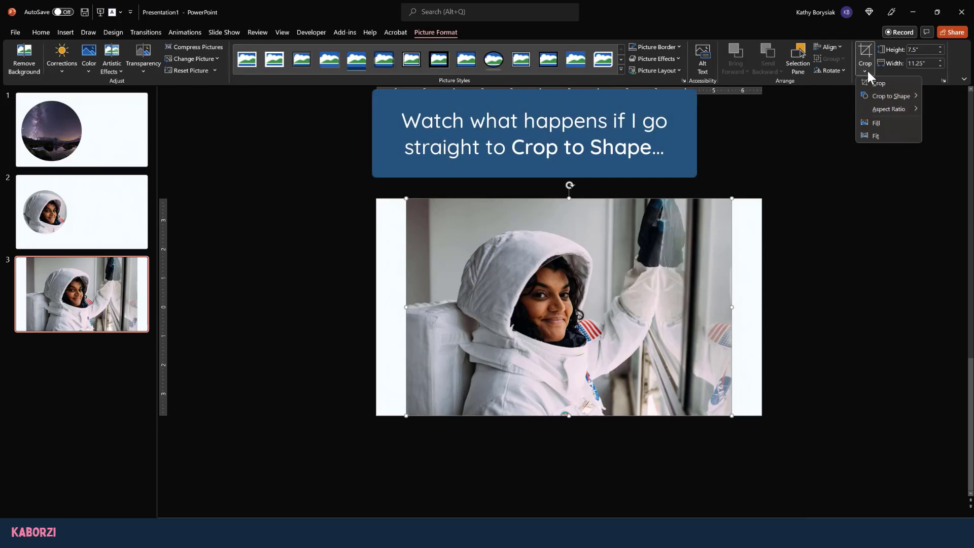
left_click(889, 96)
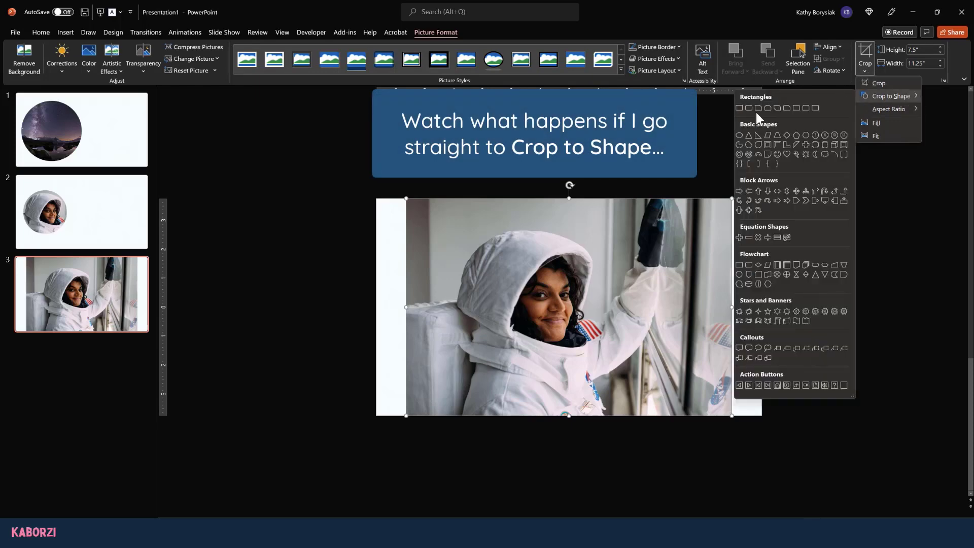
left_click(747, 135)
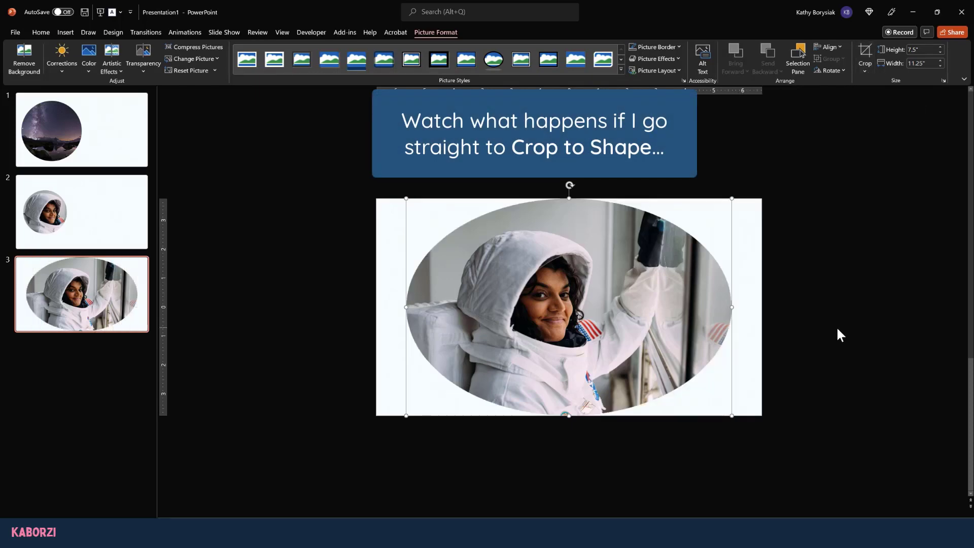
left_click(40, 32)
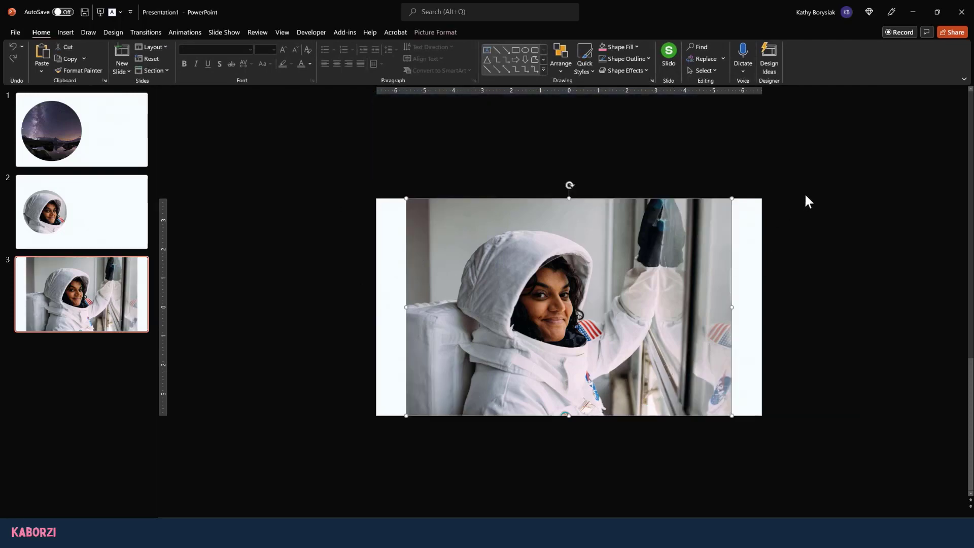
Step: Crop the squared astronaut photo to an oval shape
left_click(863, 70)
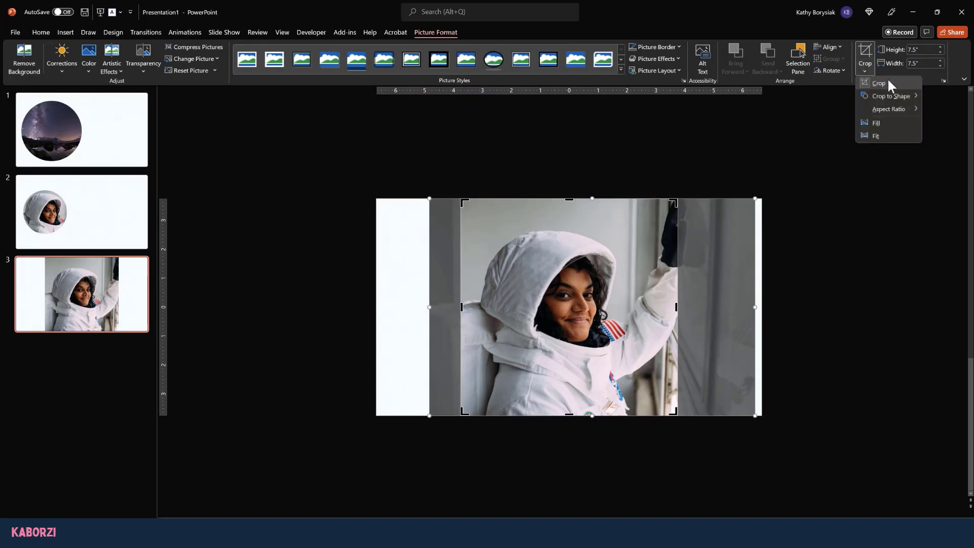
left_click(891, 96)
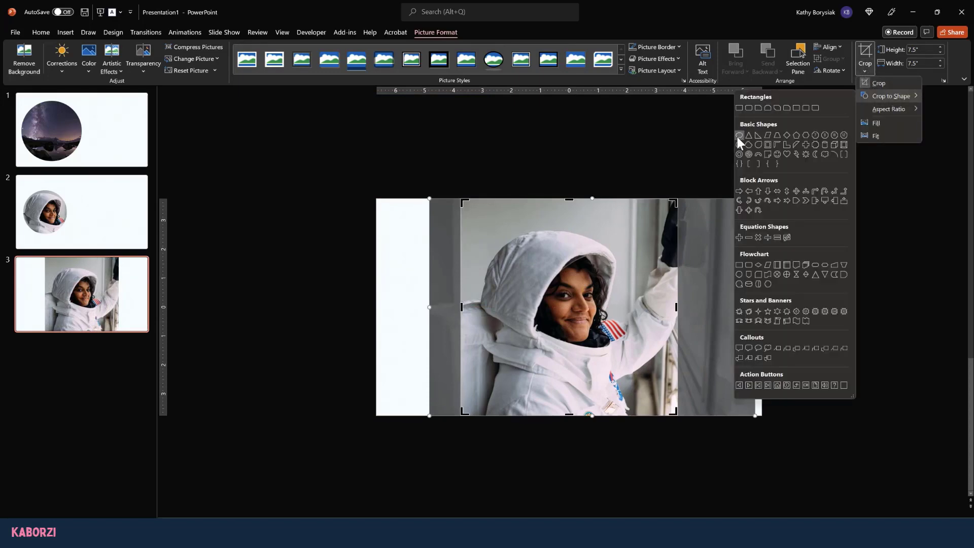
left_click(749, 135)
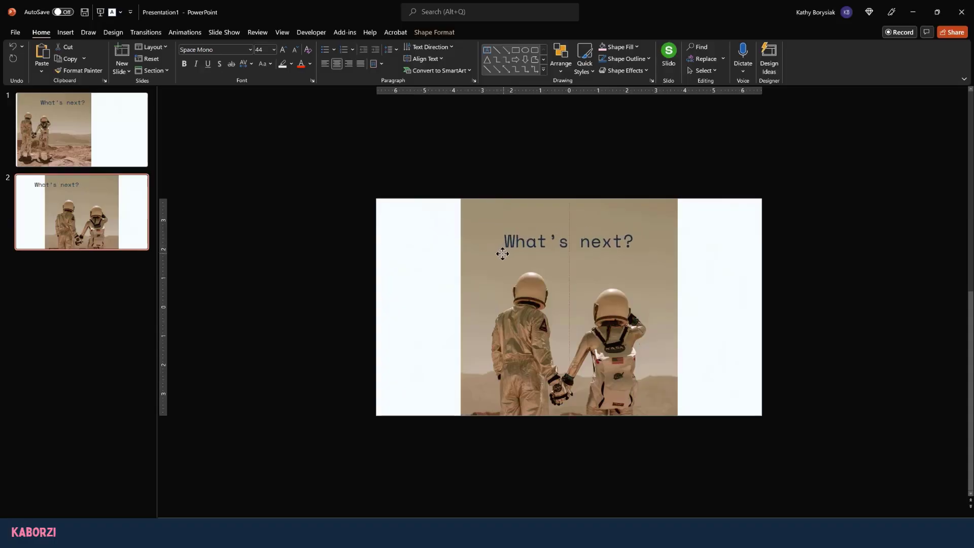
Step: Select the 'What's next?' title and increase its font size
left_click(283, 50)
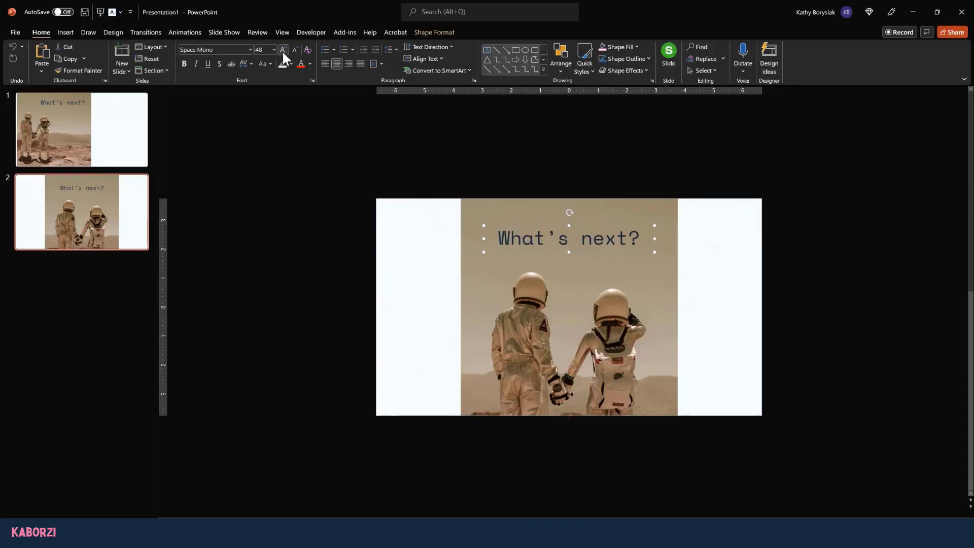
left_click(283, 49)
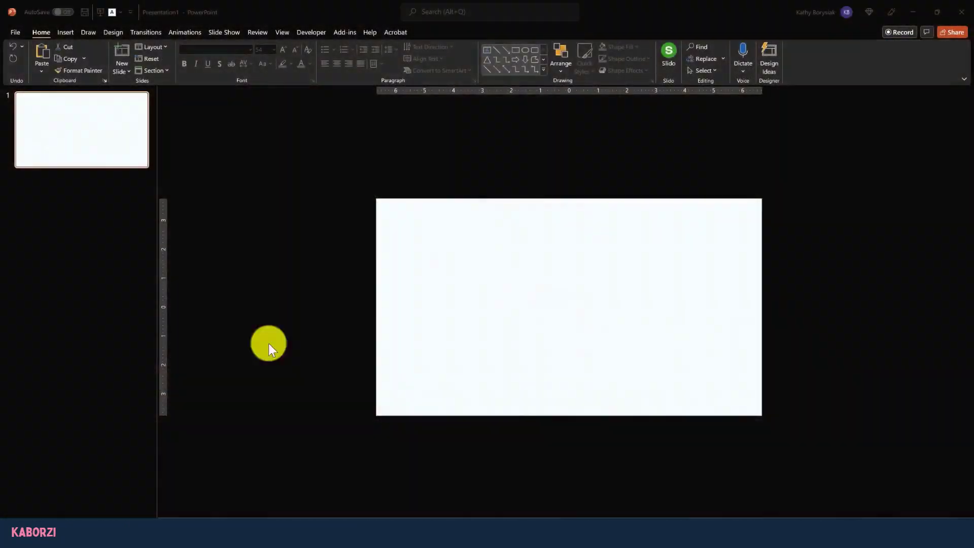
Step: Crop the astronaut photo narrower, reframe it, and move it to the slide's left edge
left_click(64, 31)
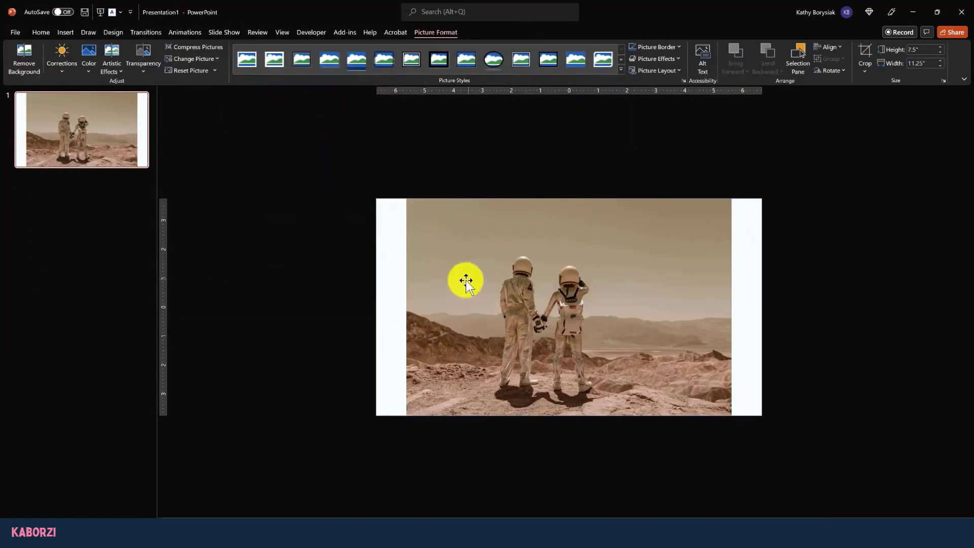
left_click_drag(466, 279, 654, 320)
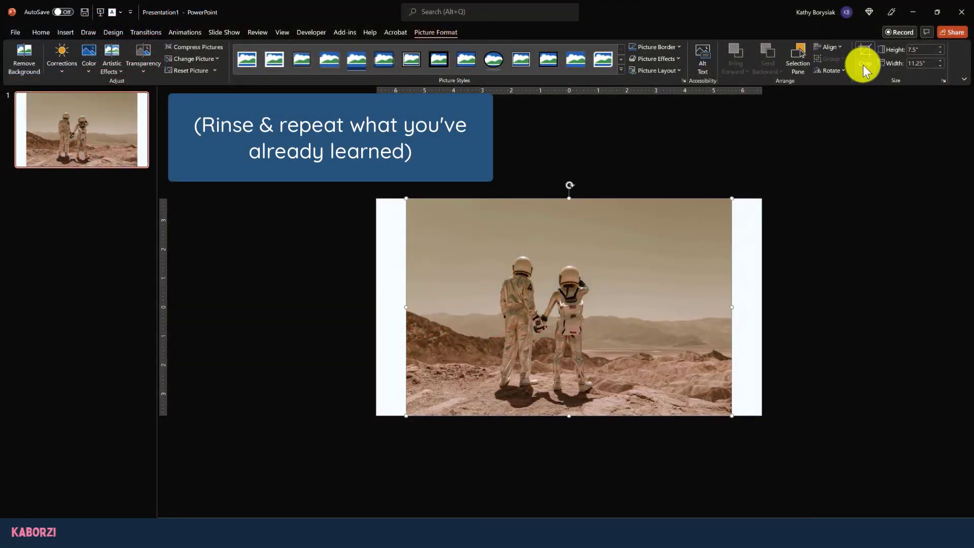
left_click(864, 59)
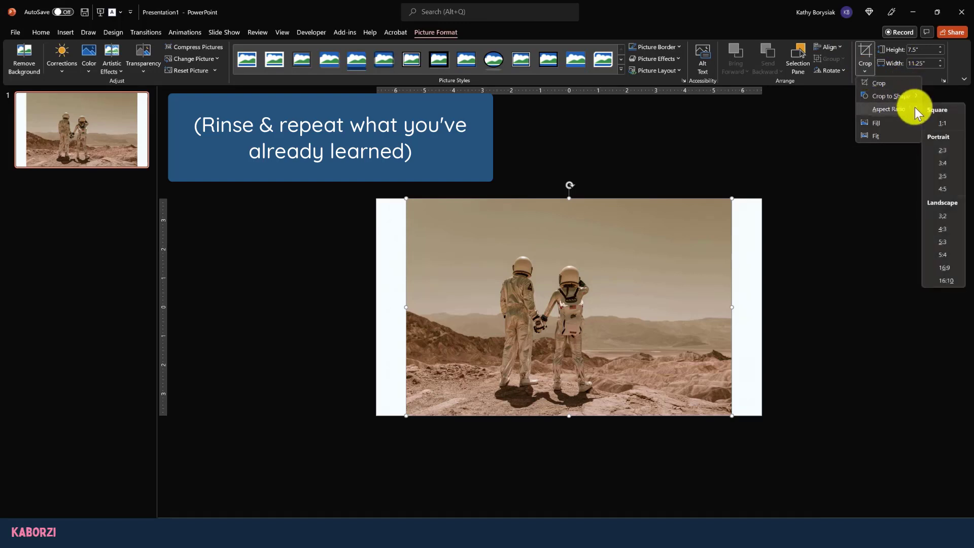
left_click(941, 123)
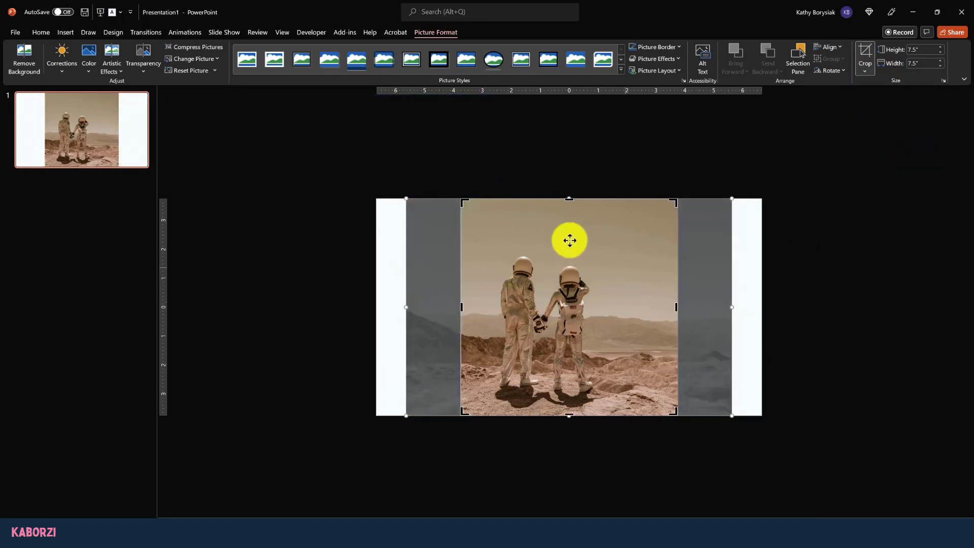
left_click_drag(569, 241, 550, 326)
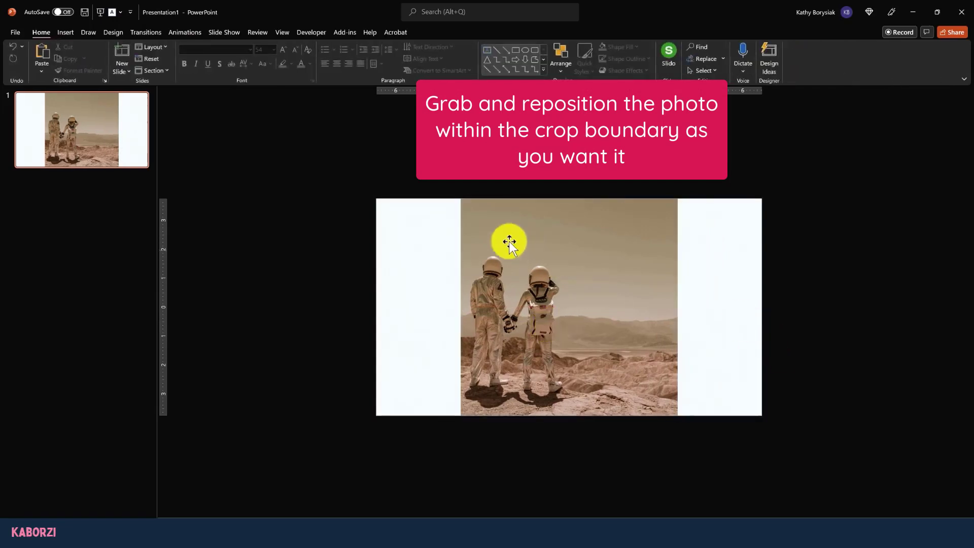
left_click_drag(509, 243, 527, 299)
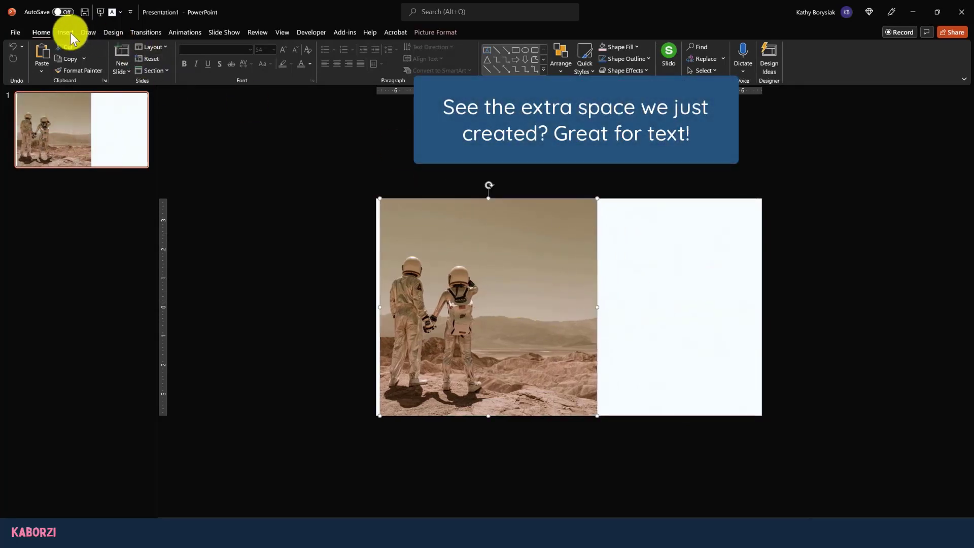
Step: Add the 'What's next?' heading in the Space Mono font
left_click(65, 31)
type("wHAT")
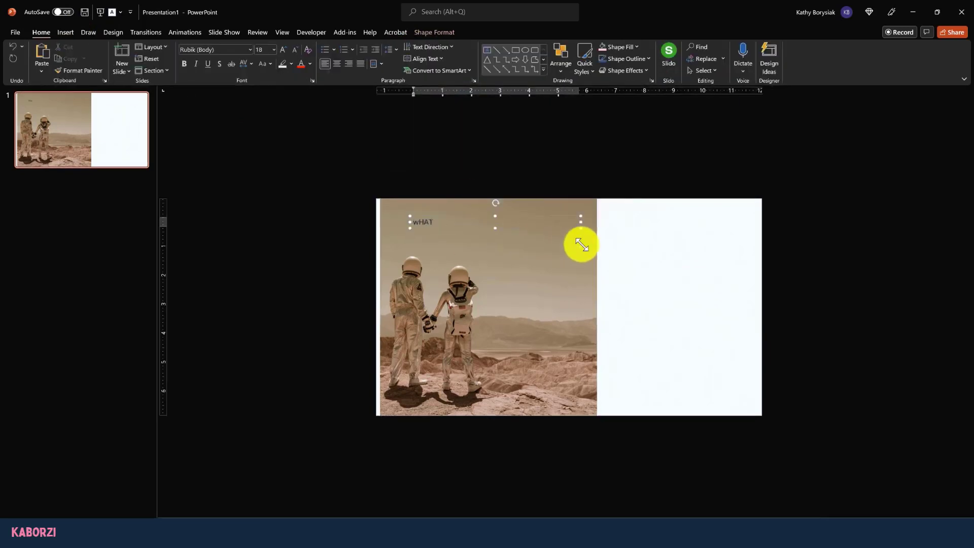
left_click(273, 50)
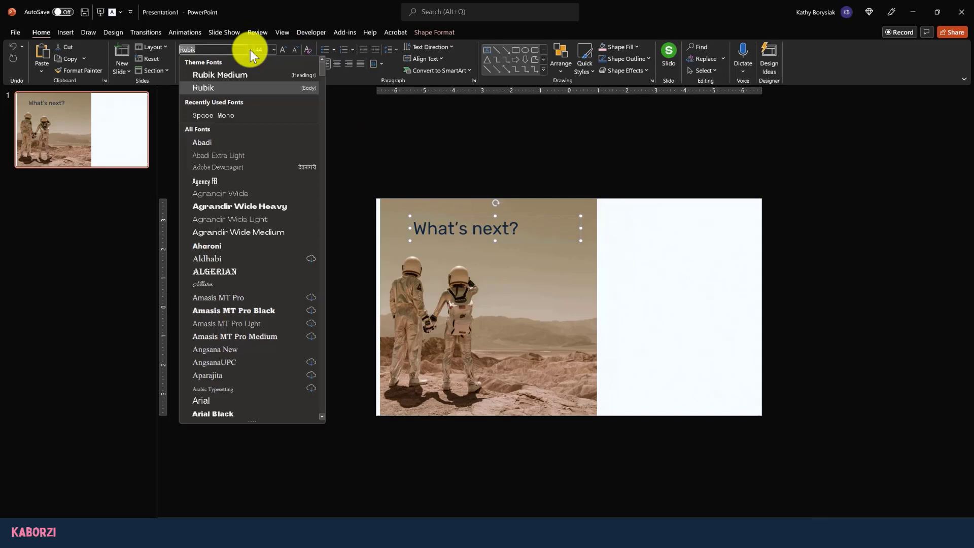
left_click(213, 115)
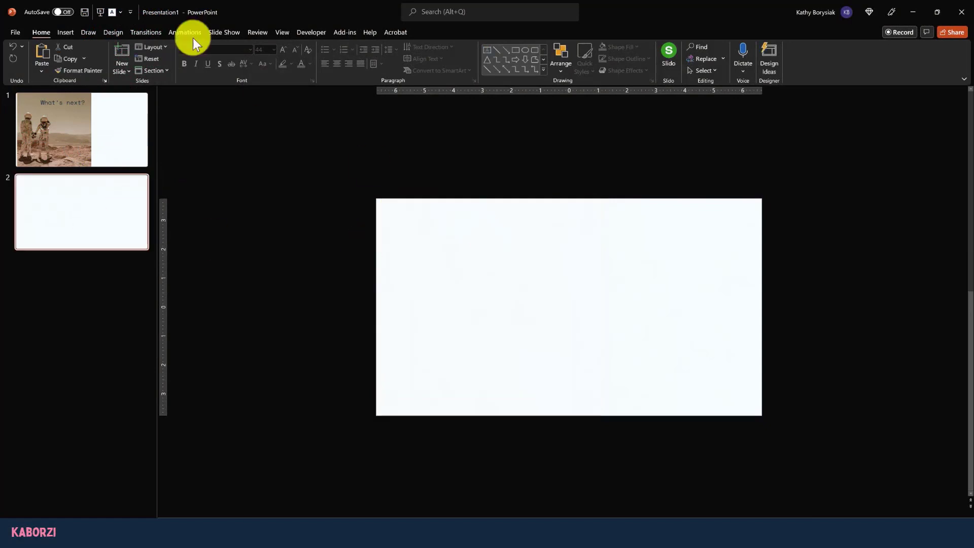
Step: Crop slide 2's astronaut photo to a 1:1 square, then add a third slide
left_click(65, 33)
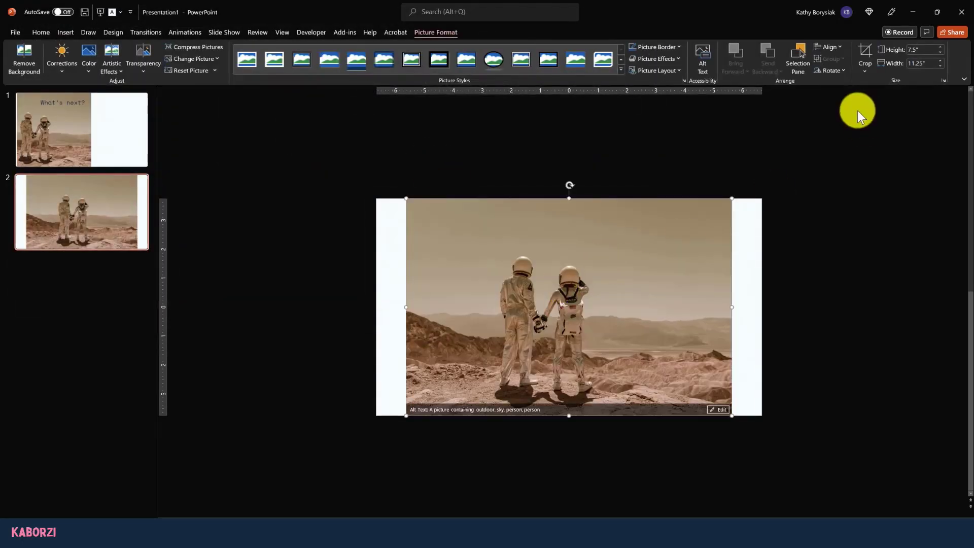
left_click(863, 59)
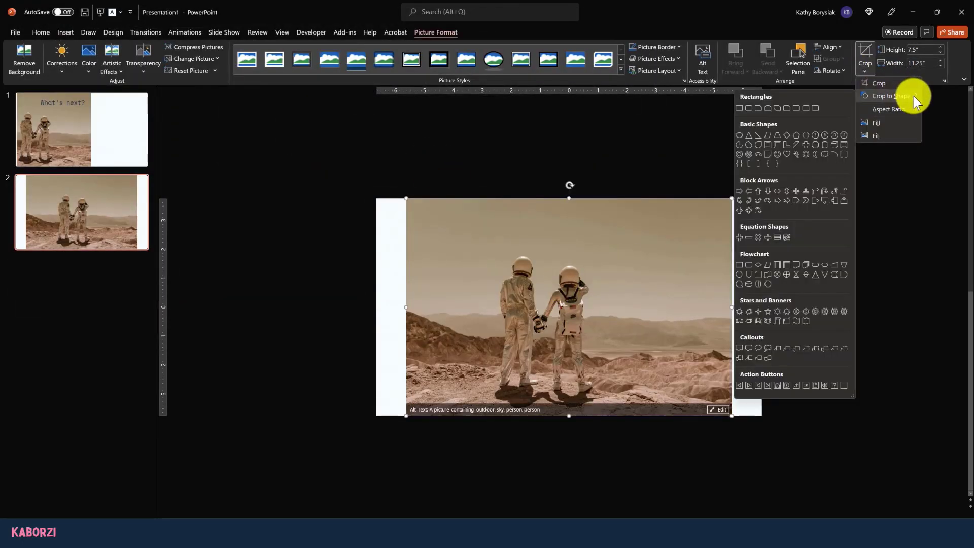
left_click(888, 108)
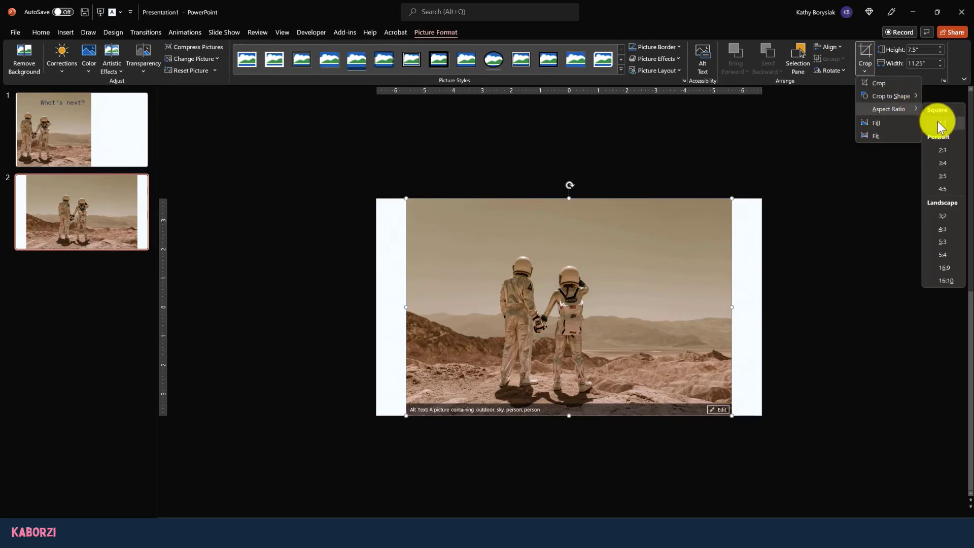
left_click(938, 122)
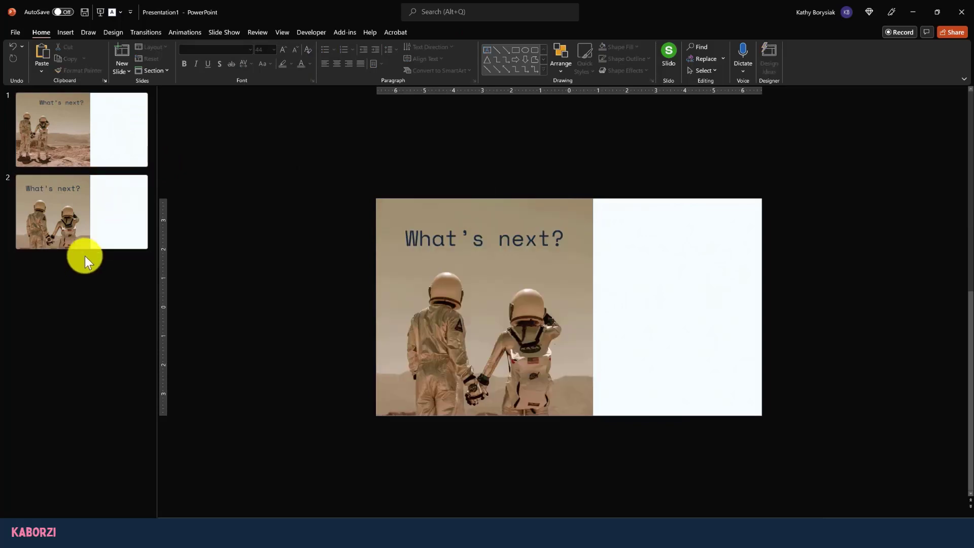
left_click(122, 54)
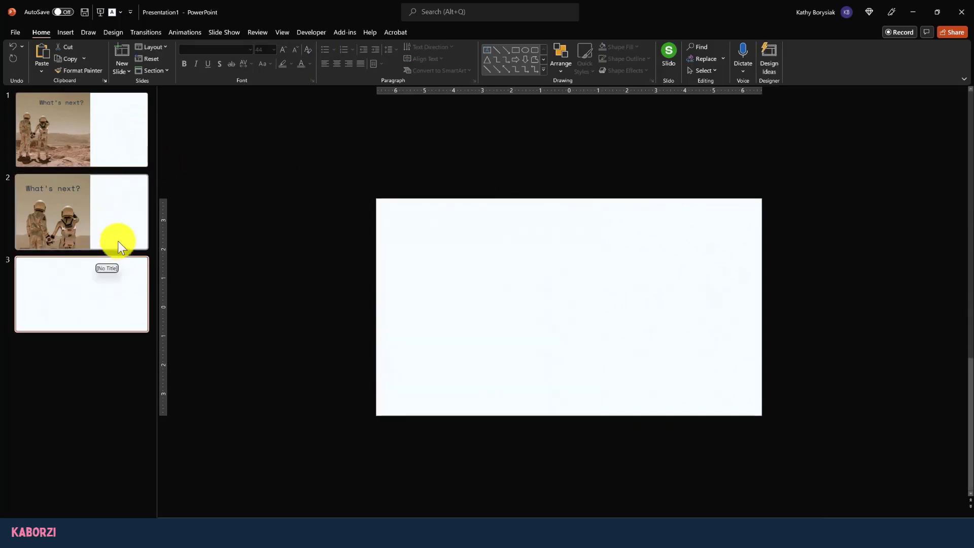
left_click(71, 56)
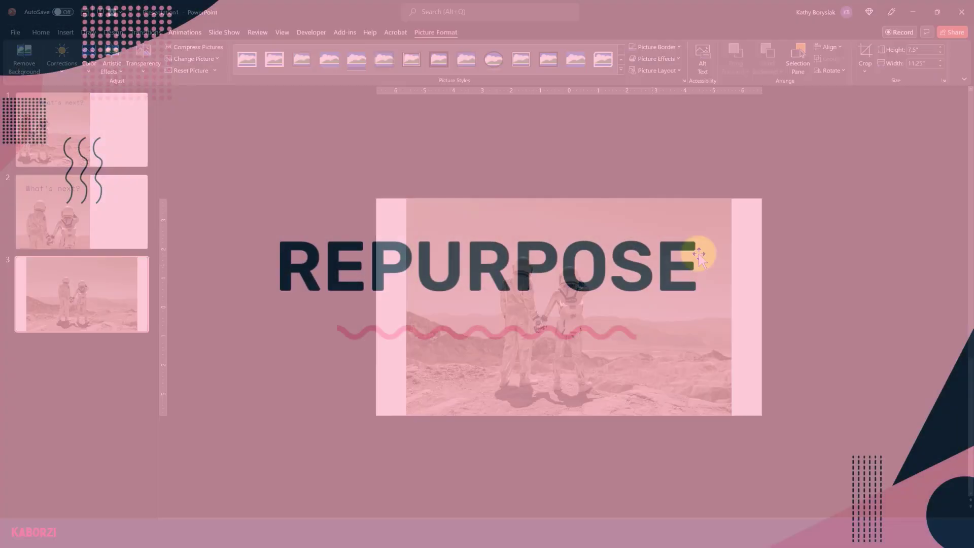
Step: Enlarge the slide 3 photo inside its crop to show only sky and hills, placed left
left_click(864, 65)
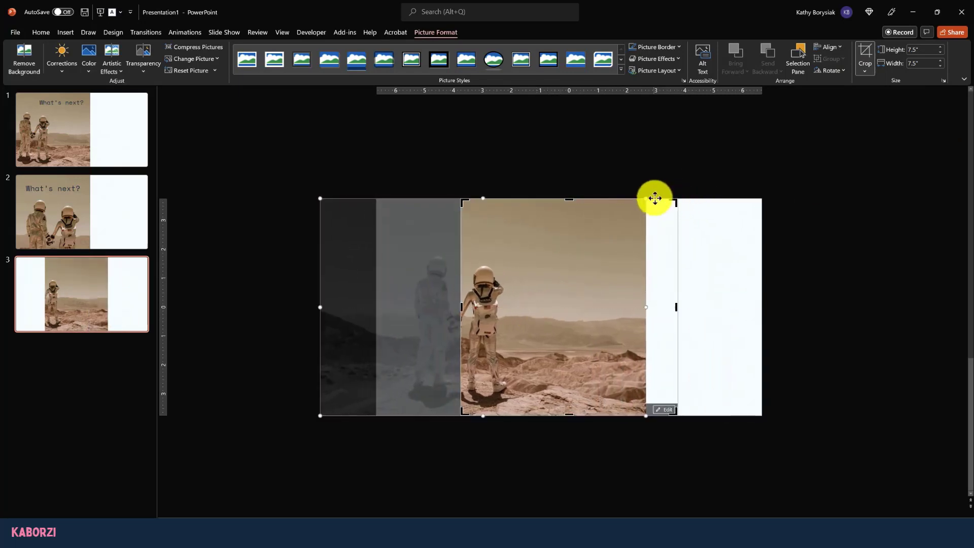
left_click_drag(655, 199, 594, 307)
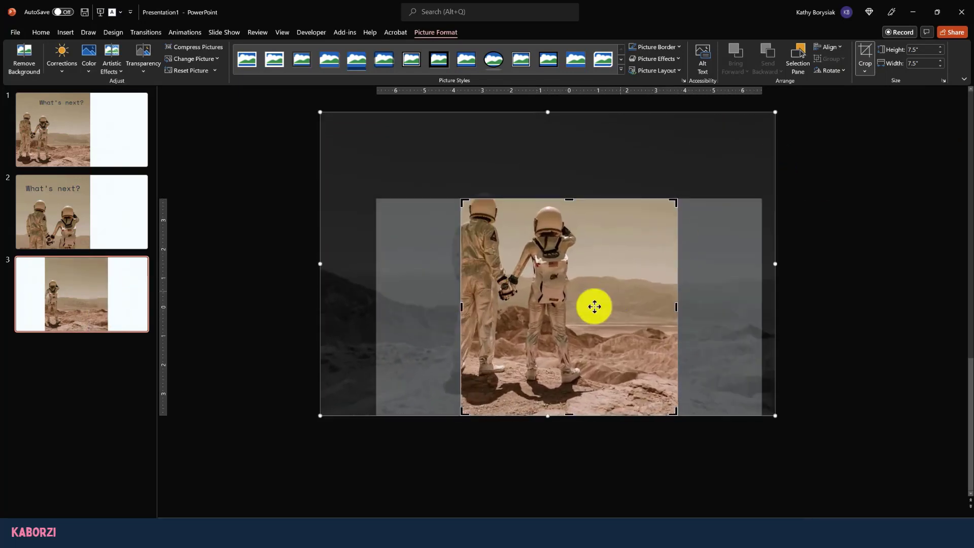
left_click_drag(593, 306, 683, 151)
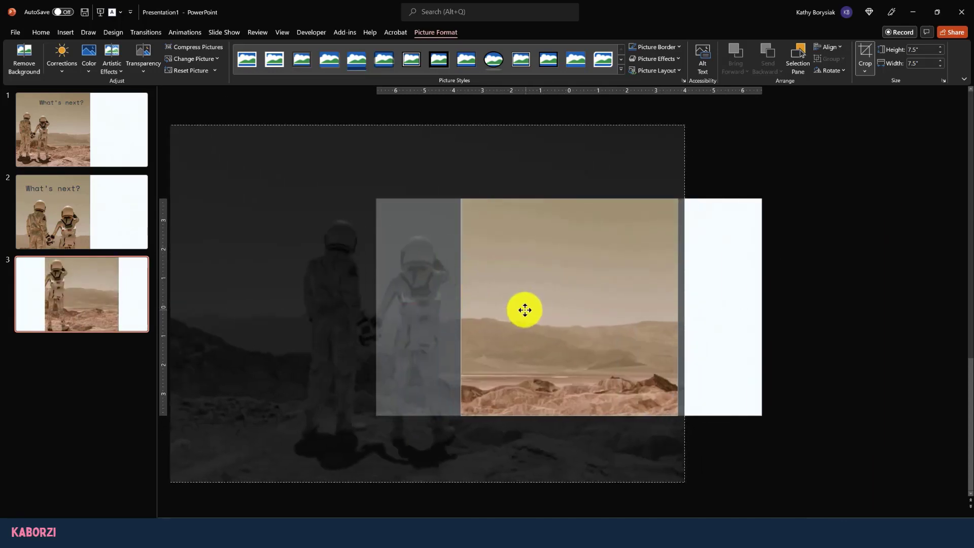
left_click_drag(524, 310, 627, 341)
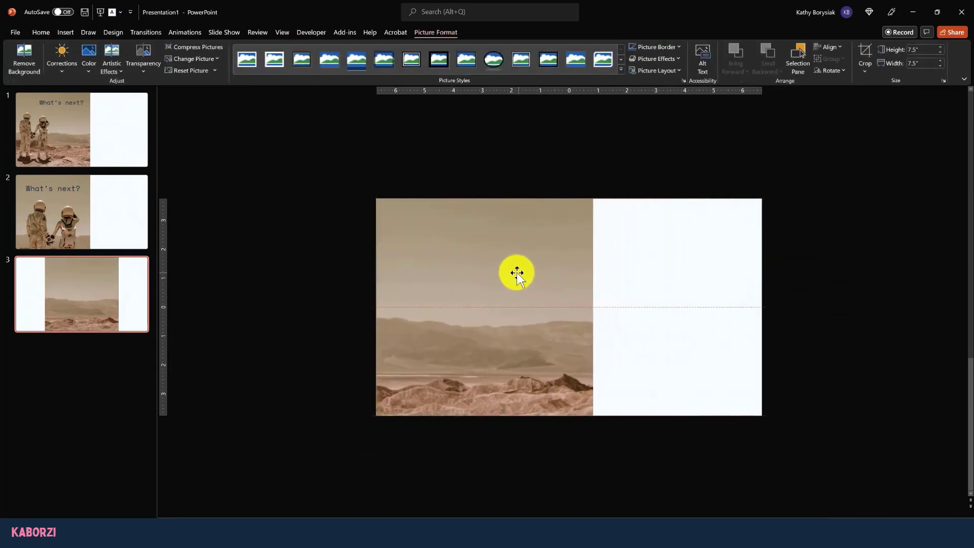
left_click(81, 212)
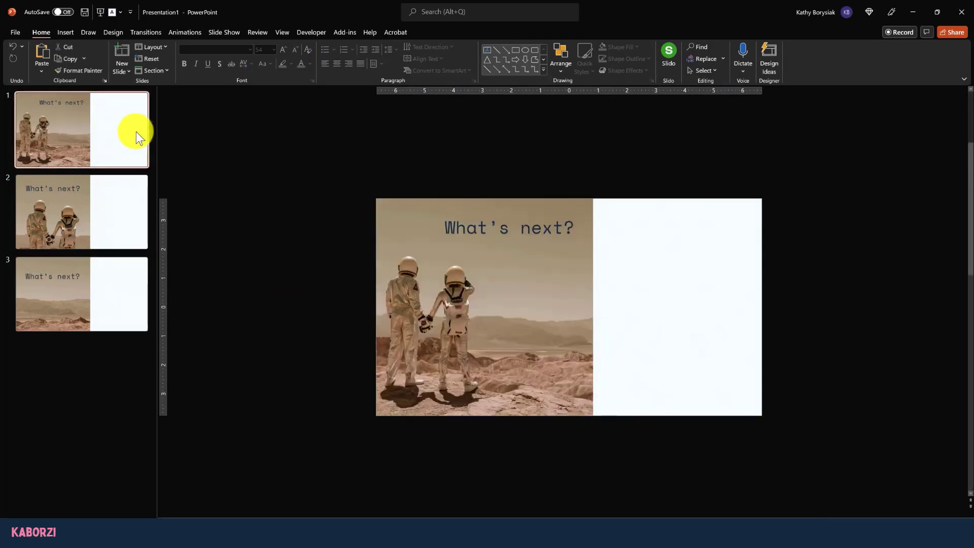
Step: View slides 2 and 3 from the slide pane to compare the crops
left_click(81, 211)
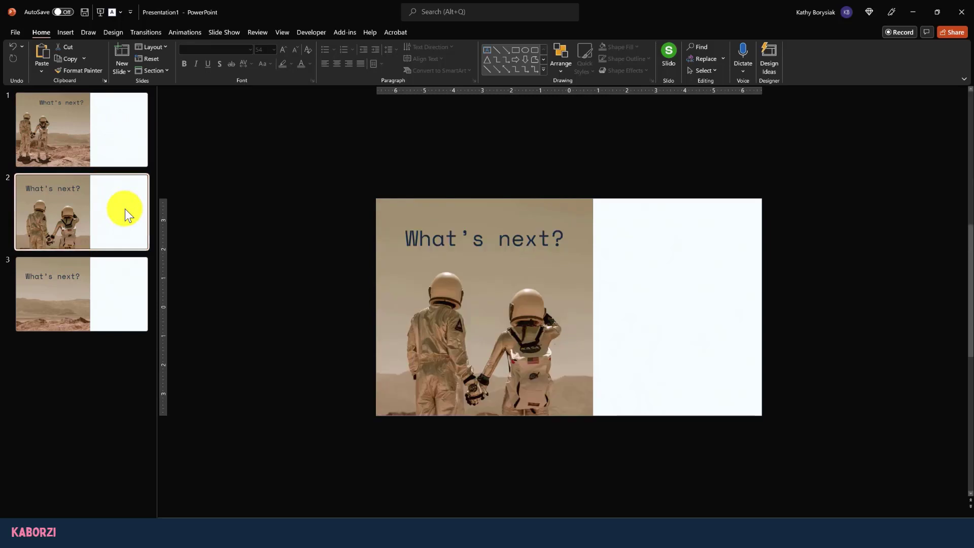
left_click(81, 294)
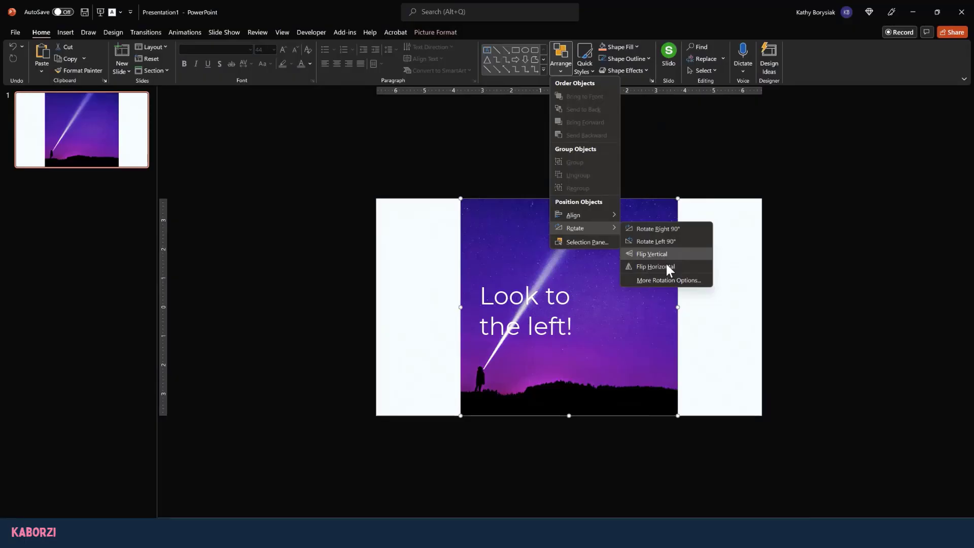
Step: Flip the square starry-sky photo and the circular astronaut photo horizontally
left_click(654, 267)
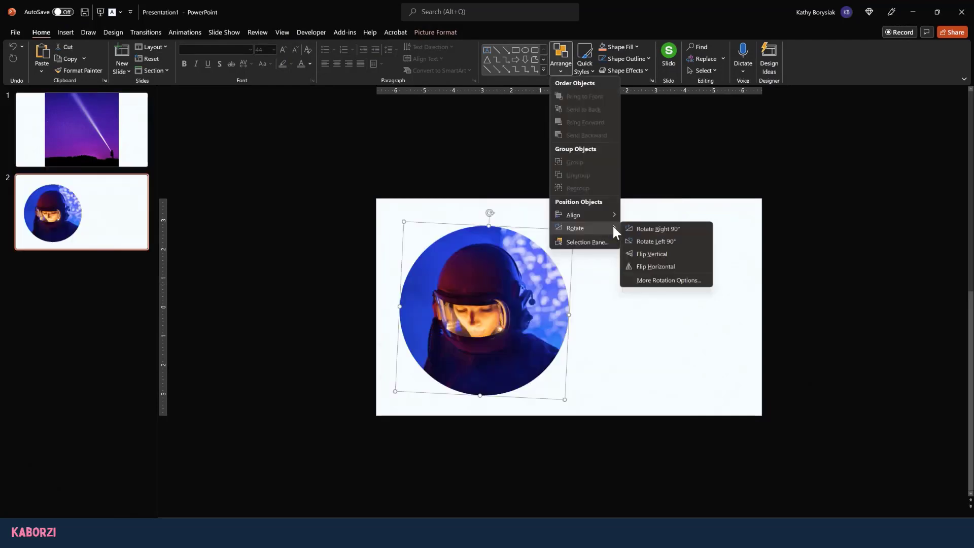
left_click(654, 265)
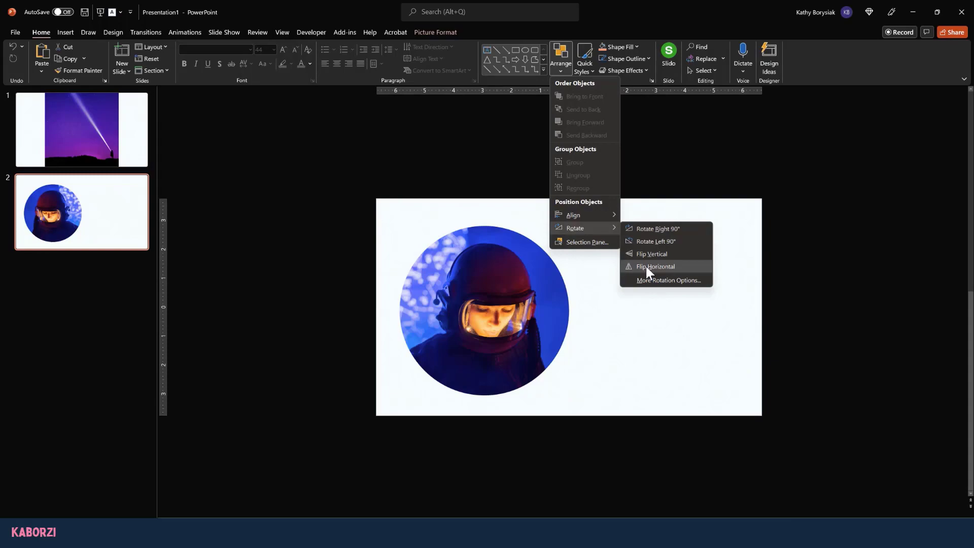
left_click(655, 266)
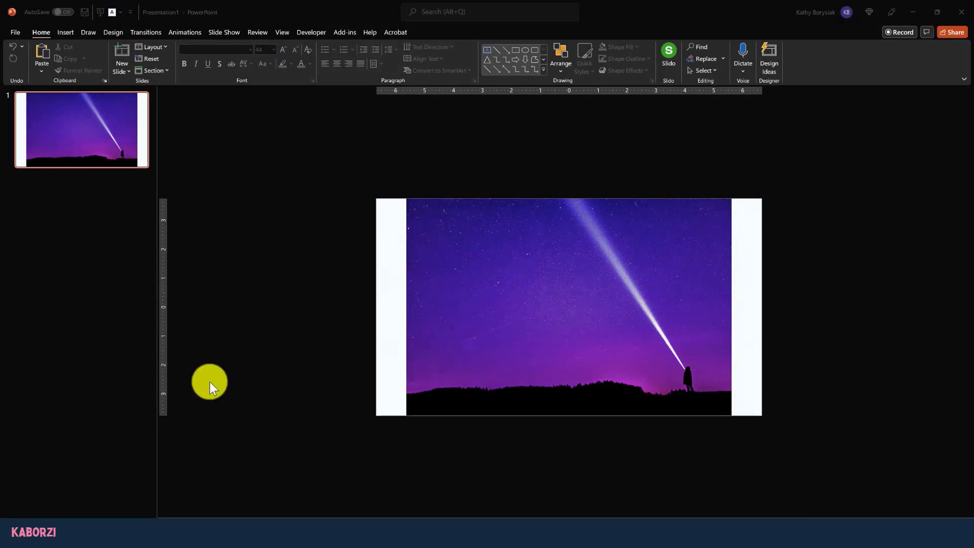
Step: Flip the starry-sky photo horizontally so the figure stands at left, beam angling right
left_click_drag(621, 338, 686, 317)
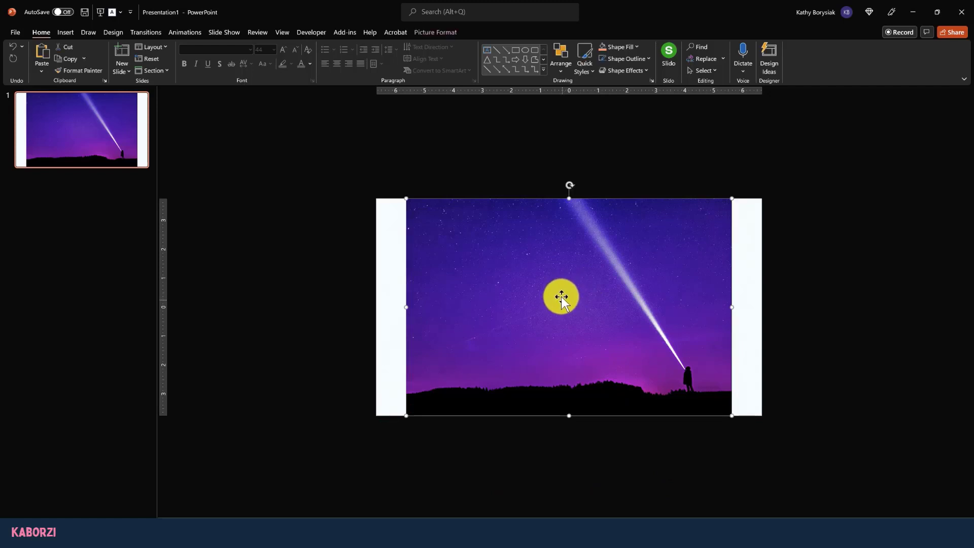
left_click(559, 59)
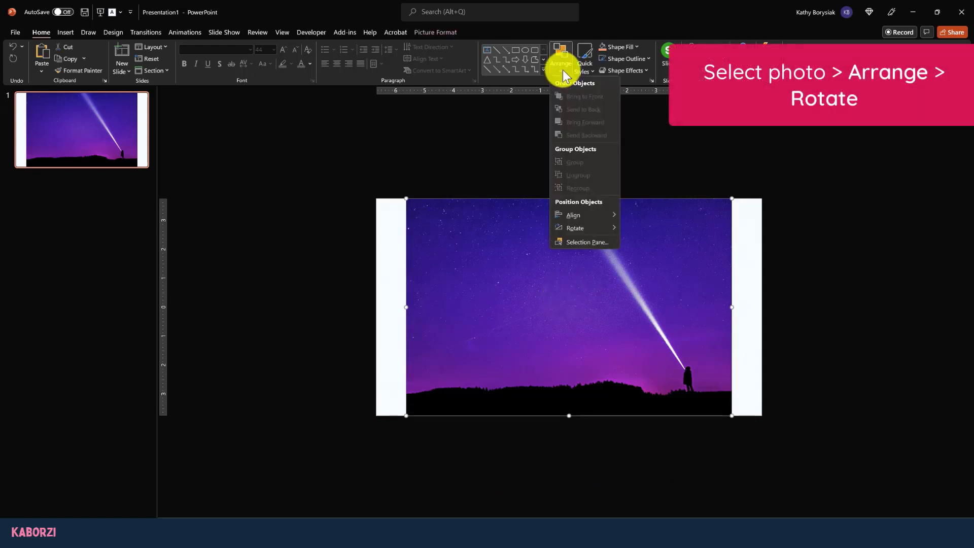
left_click(575, 228)
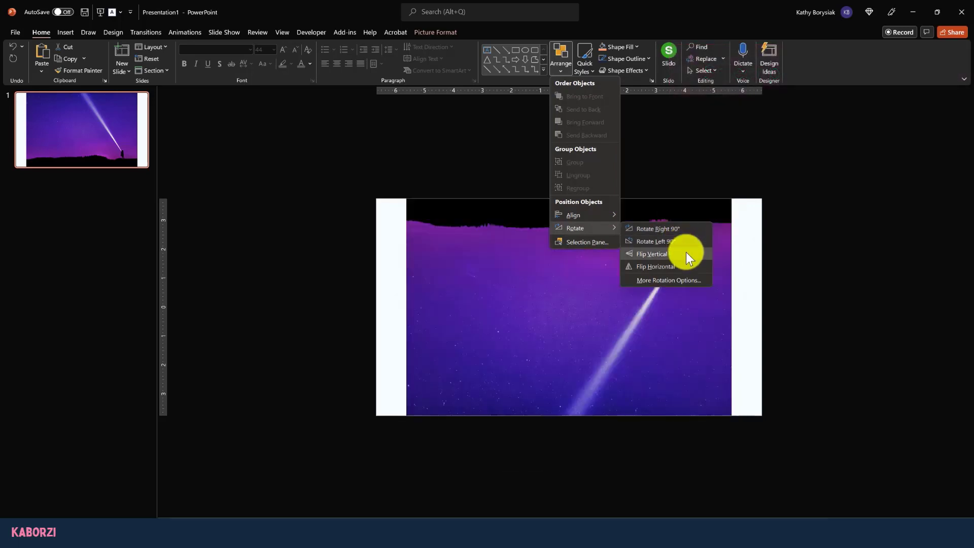
left_click(651, 253)
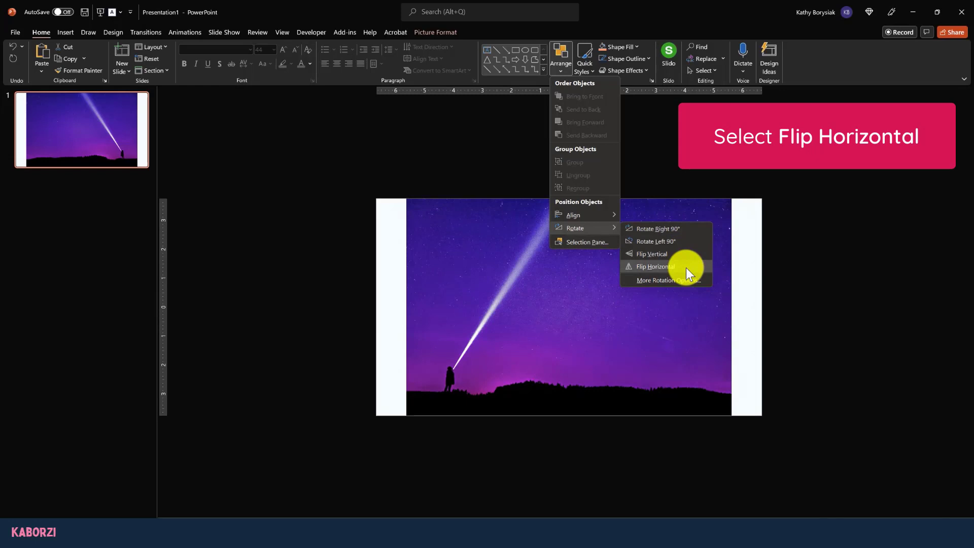
left_click(655, 267)
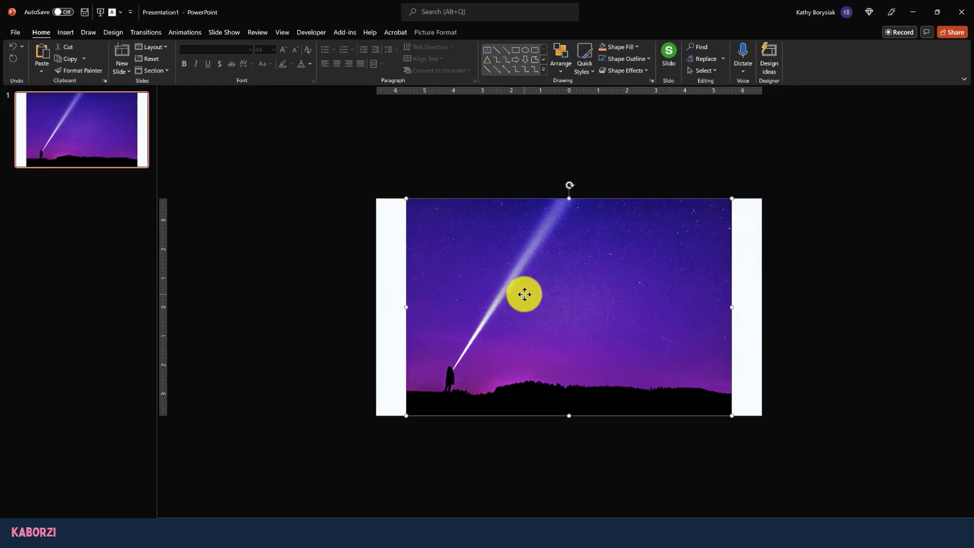
Step: Shift the squared starry-sky photo within its crop to show the figure, then flip it horizontally
left_click(435, 33)
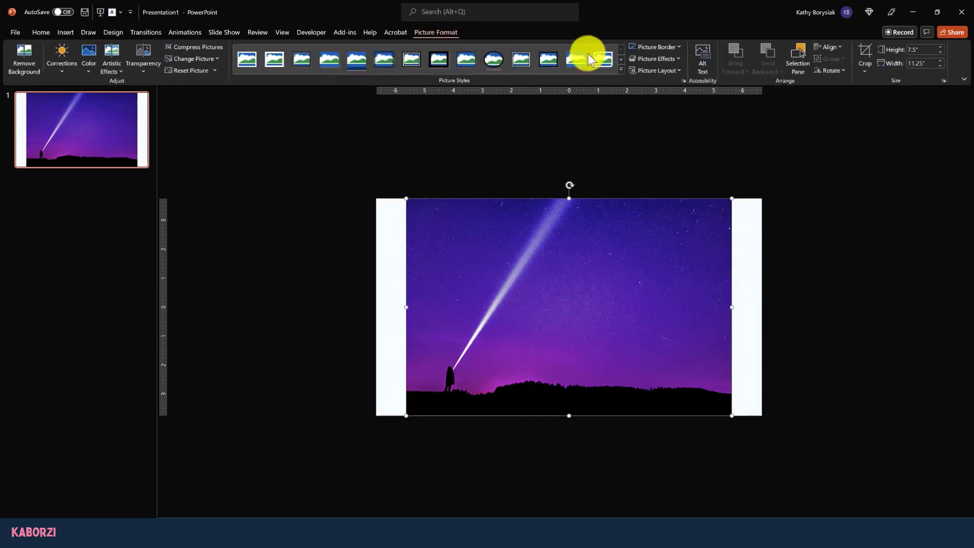
left_click(864, 59)
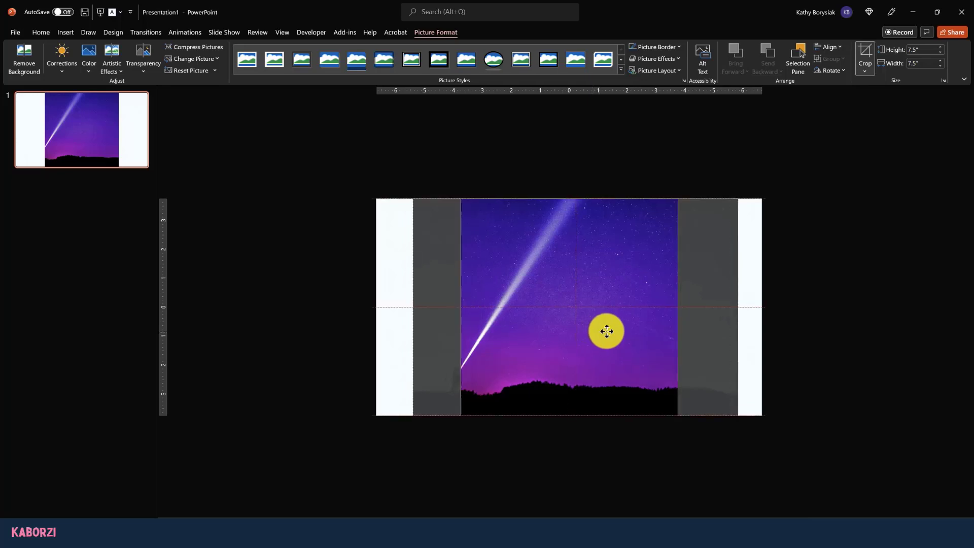
left_click_drag(606, 331, 631, 331)
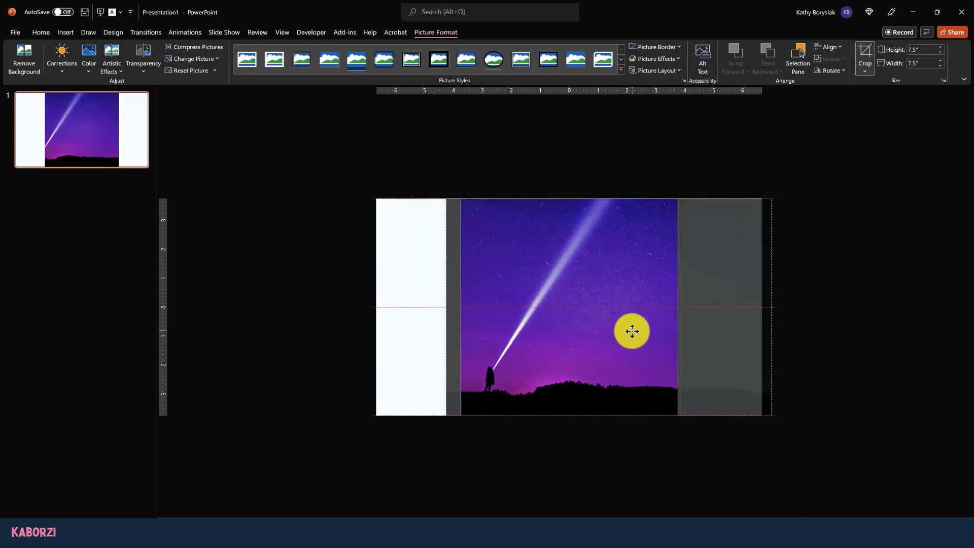
left_click_drag(631, 331, 621, 332)
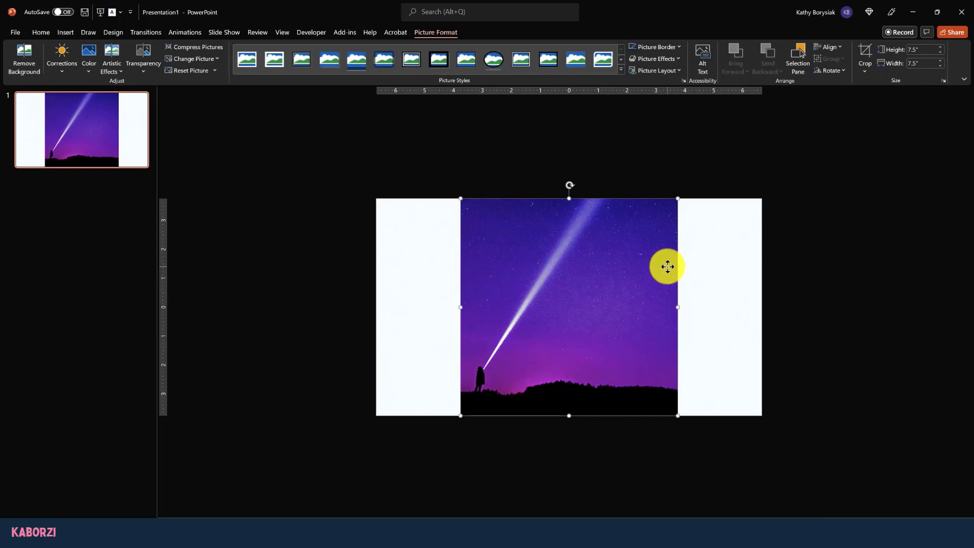
mouse_move(41, 33)
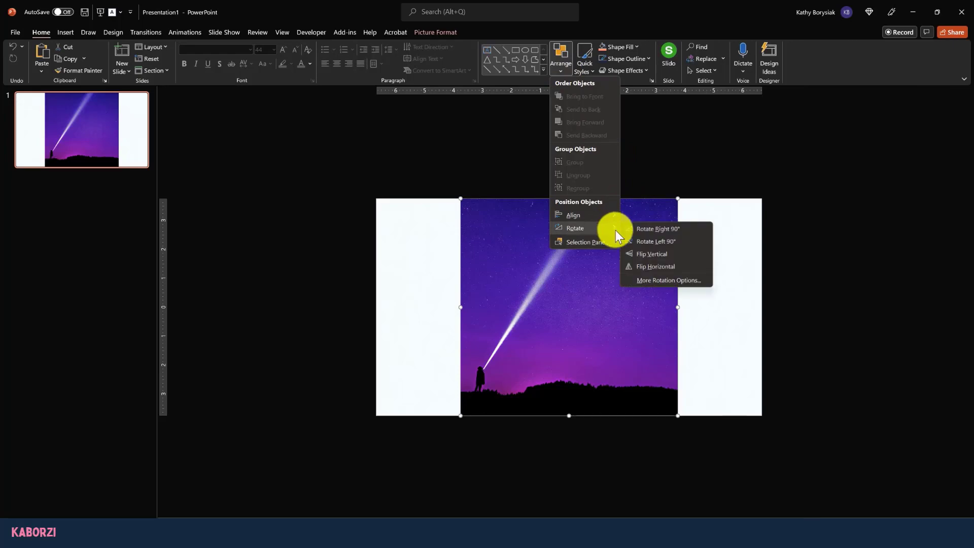
left_click(655, 266)
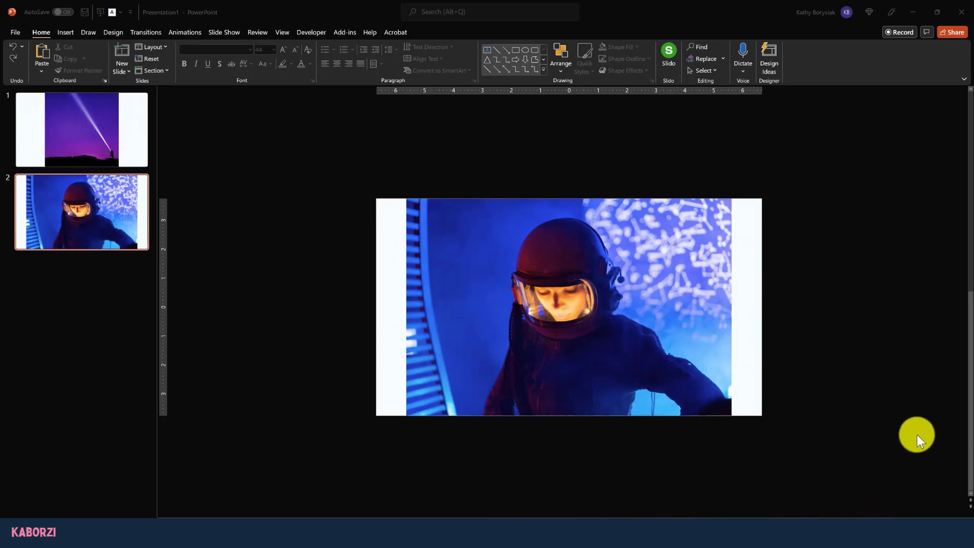
mouse_move(686, 247)
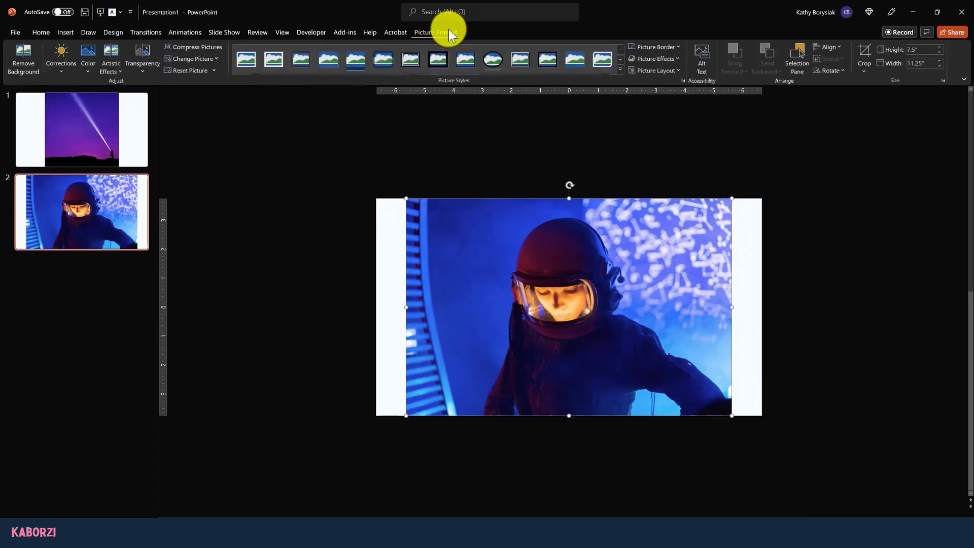
Step: Crop the slide 2 astronaut photo to a 1:1 square
left_click(863, 70)
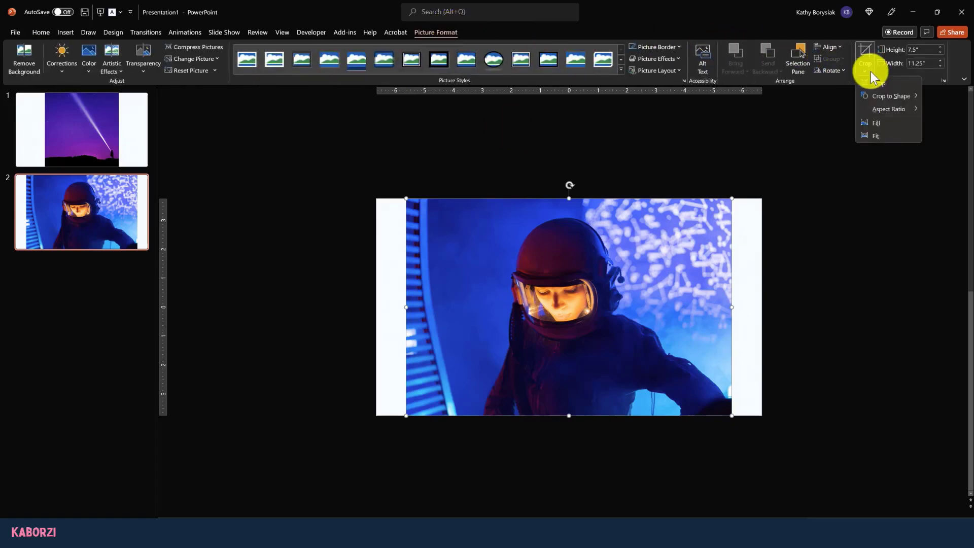
left_click(888, 109)
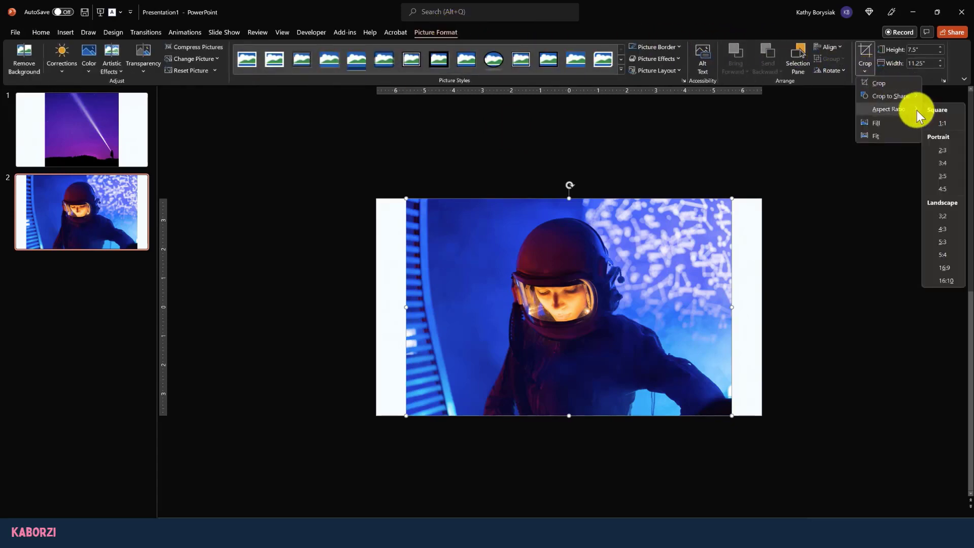
left_click(943, 122)
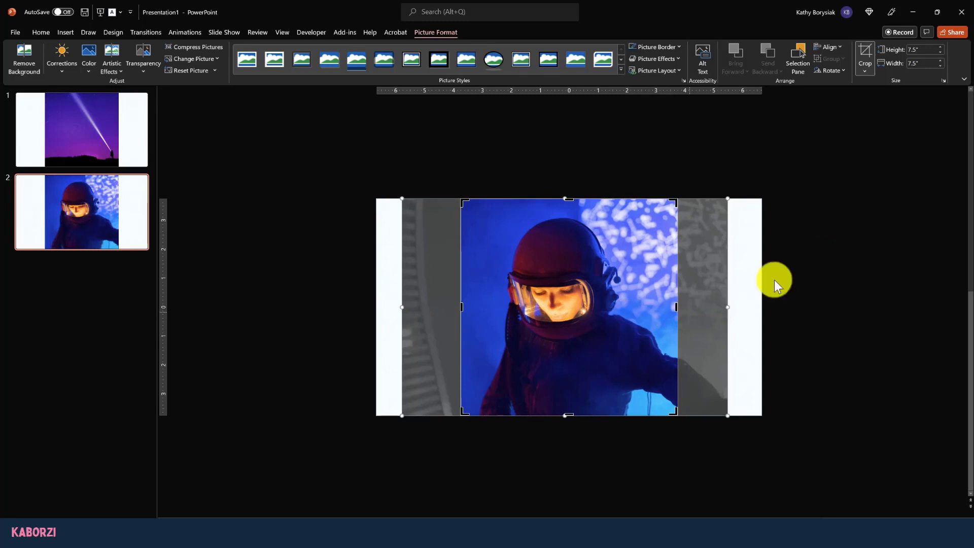
left_click(41, 32)
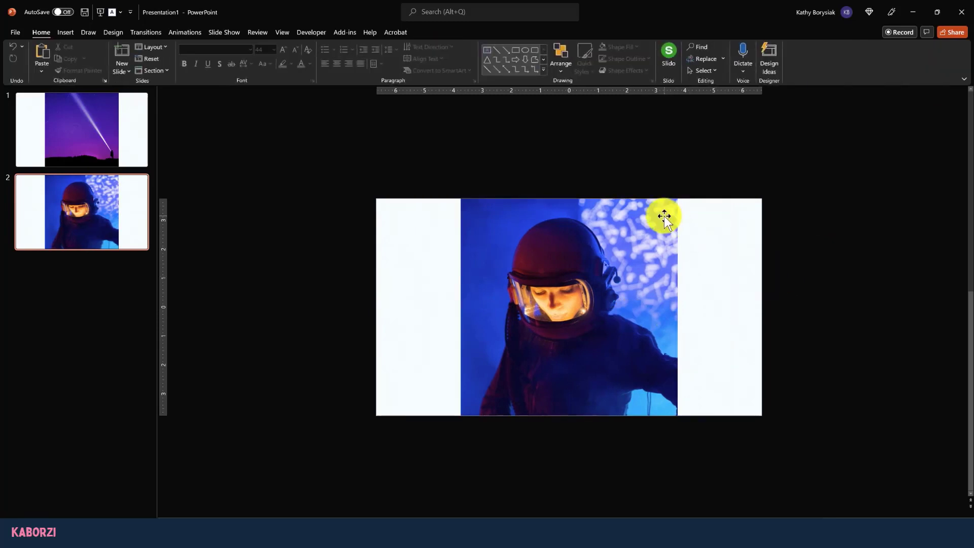
Step: Crop the squared astronaut photo to an oval shape, making it a circle
left_click(864, 59)
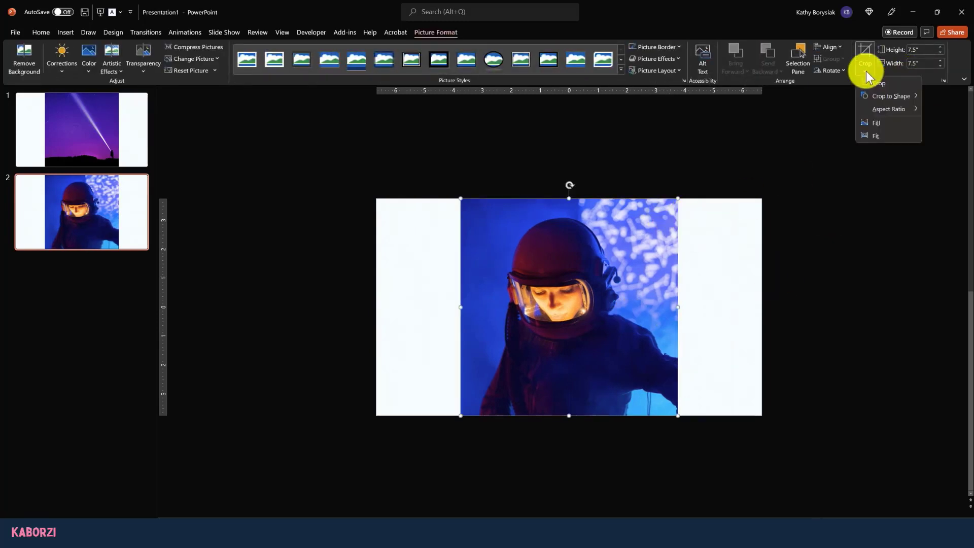
left_click(891, 96)
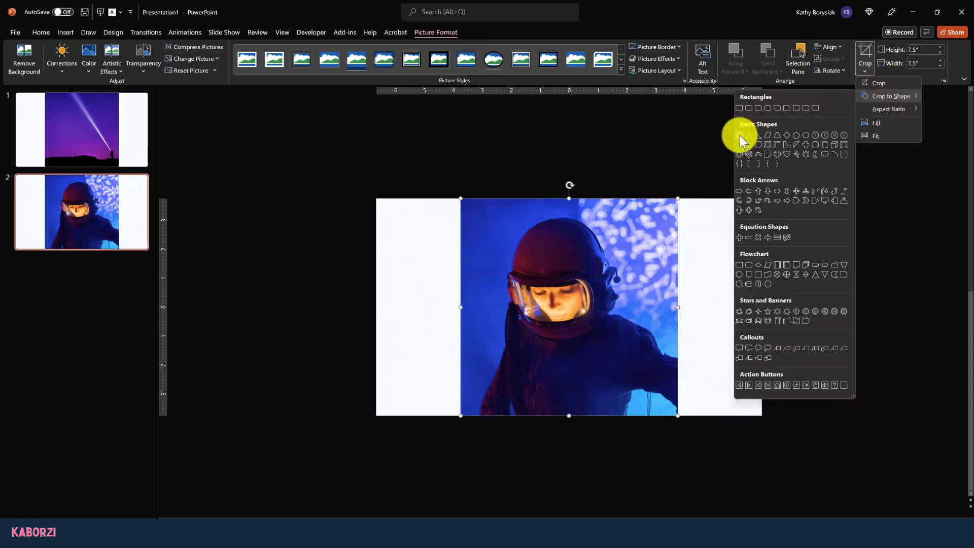
left_click(748, 136)
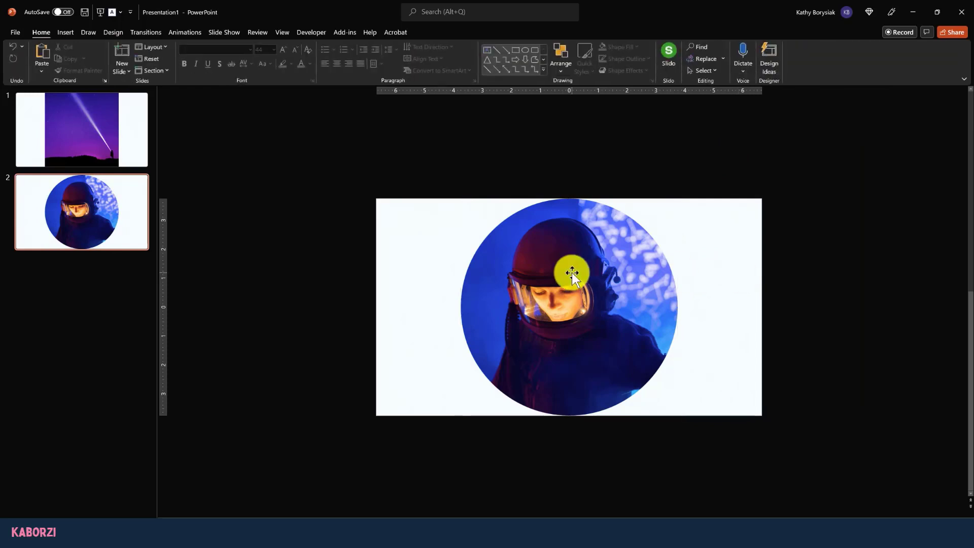
left_click(569, 272)
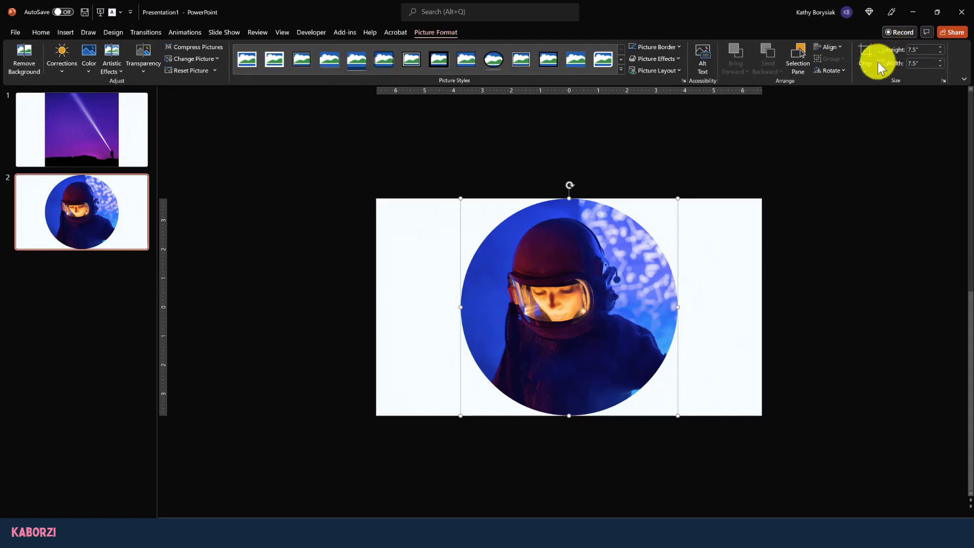
left_click(864, 54)
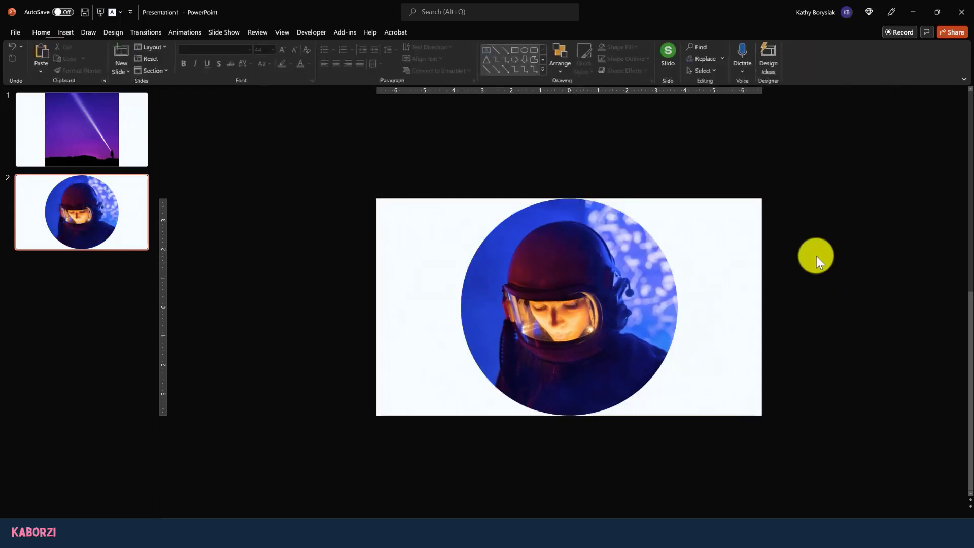
Step: Make the circular astronaut photo smaller, move it to the left half, and tilt it slightly
left_click(568, 307)
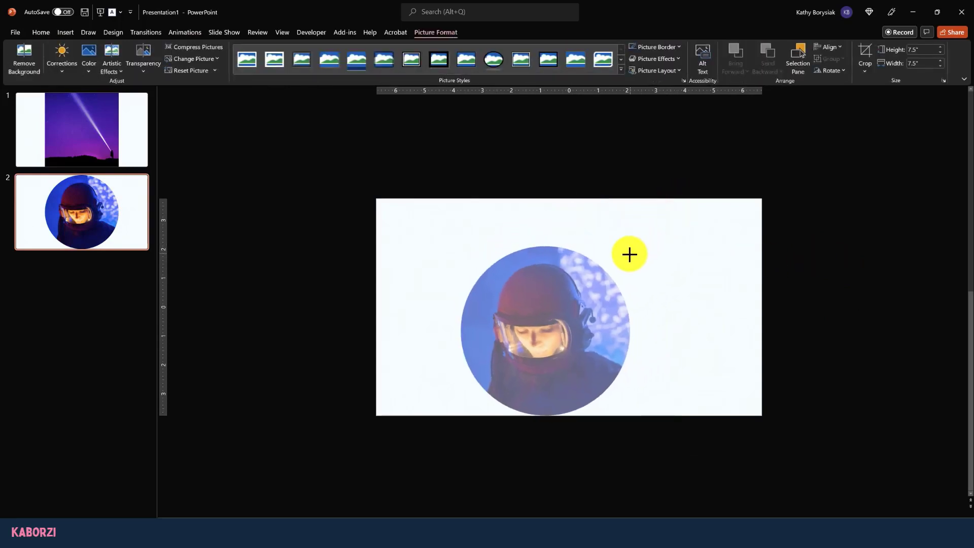
left_click_drag(628, 254, 459, 284)
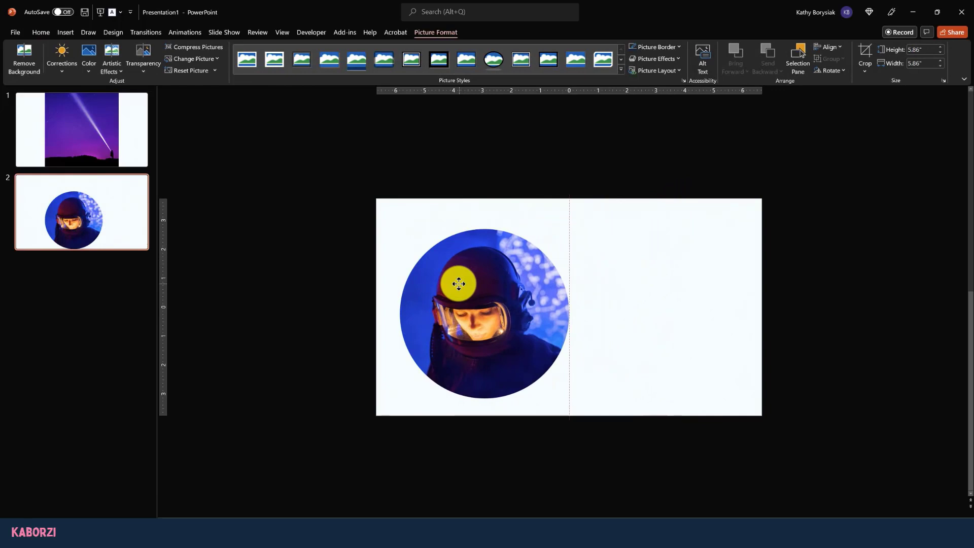
left_click_drag(458, 284, 483, 217)
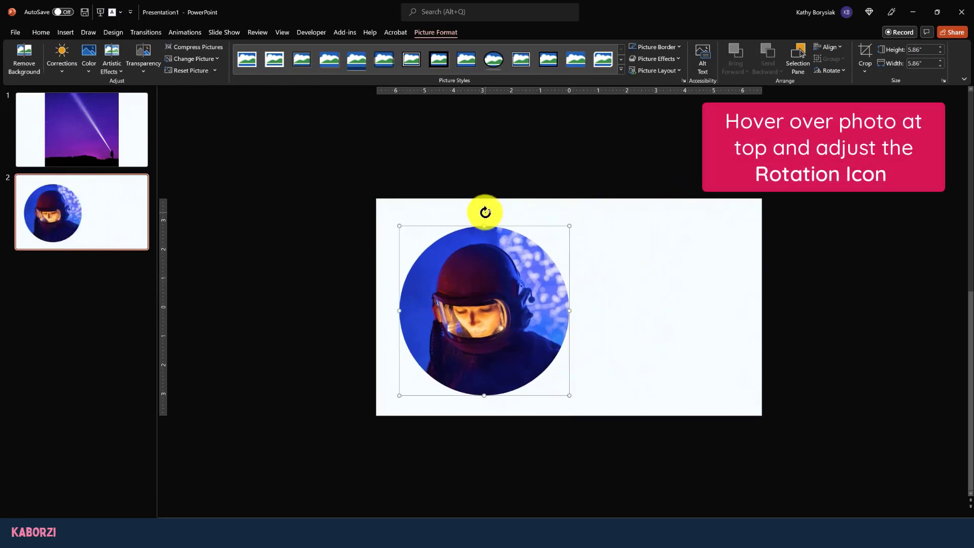
left_click_drag(484, 211, 490, 212)
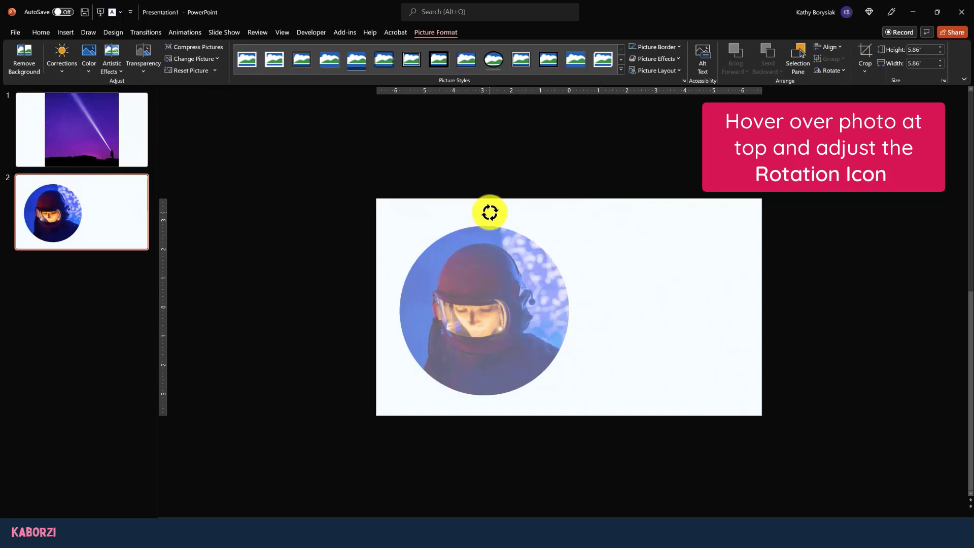
left_click_drag(490, 212, 492, 213)
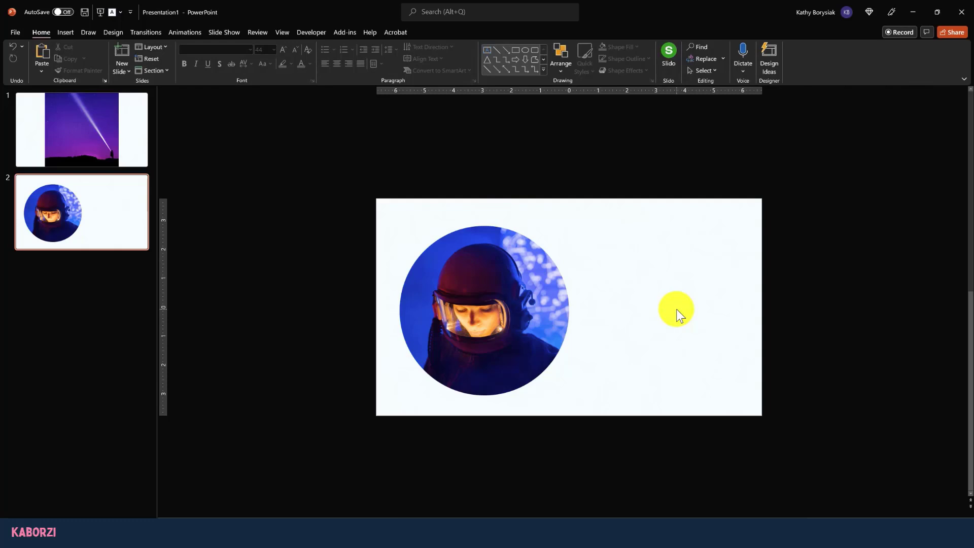
left_click_drag(676, 309, 543, 291)
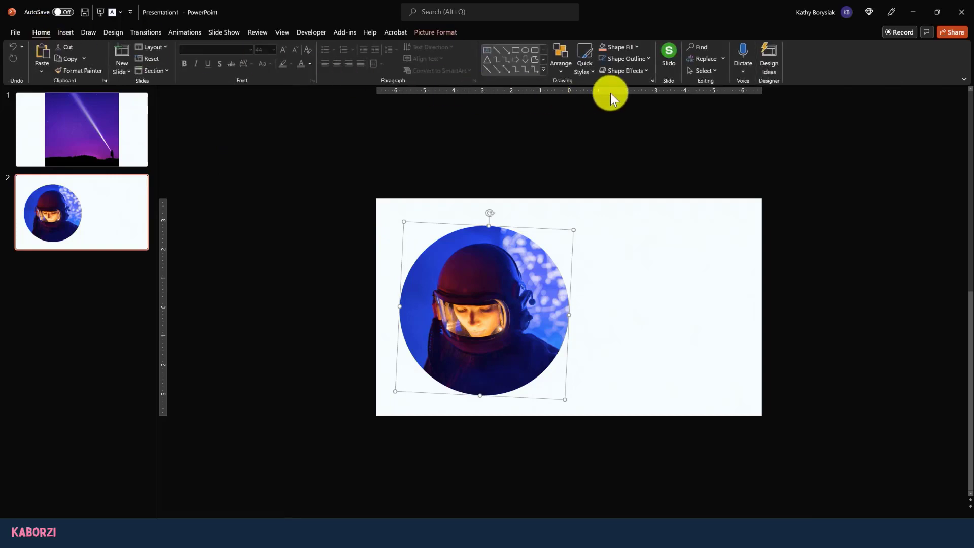
mouse_move(559, 56)
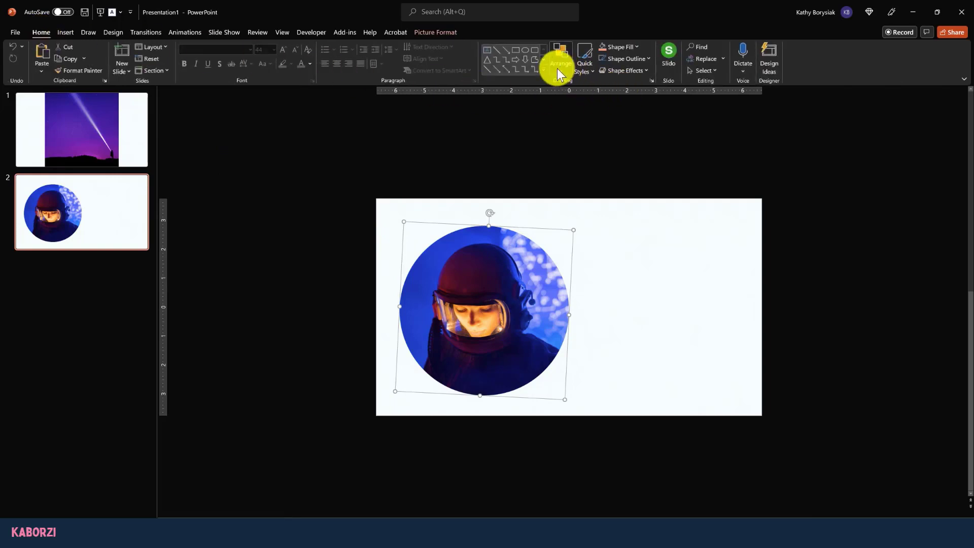
Step: Apply Flip Horizontal to the circular astronaut photo, shifting its glowing lights left
left_click(560, 59)
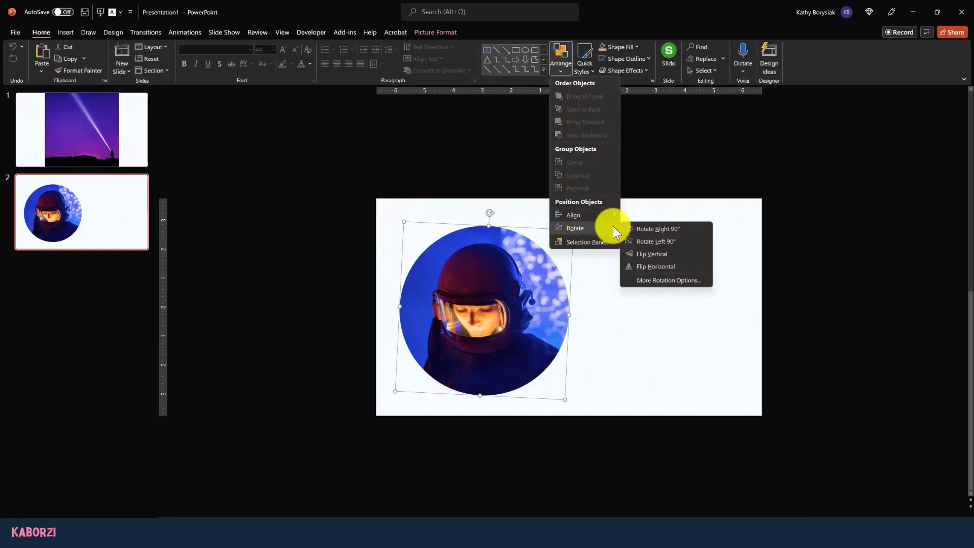
left_click(651, 254)
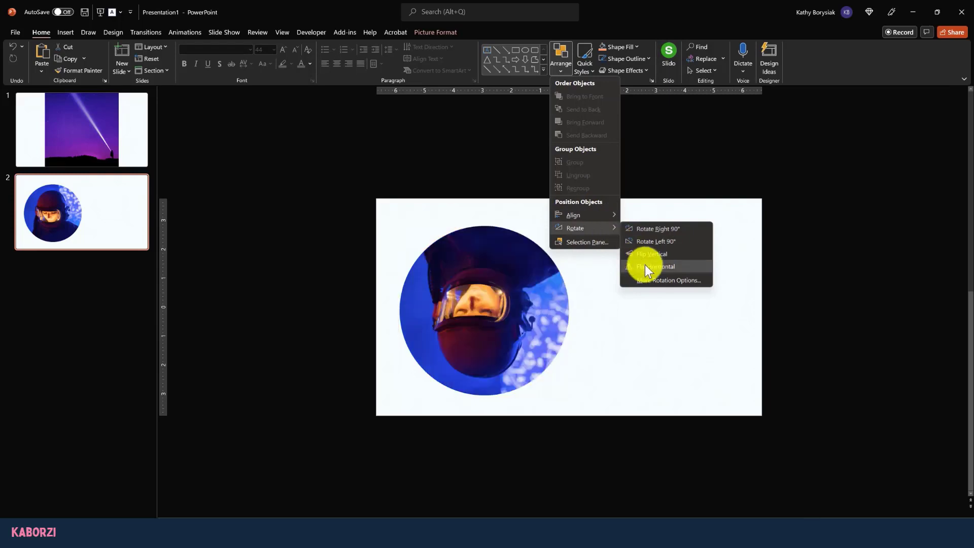
left_click(653, 253)
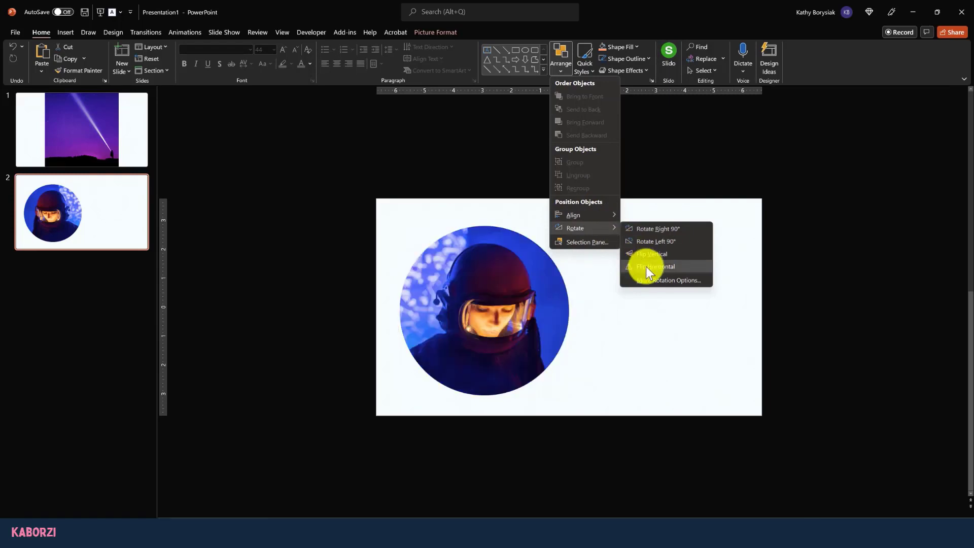
left_click(655, 266)
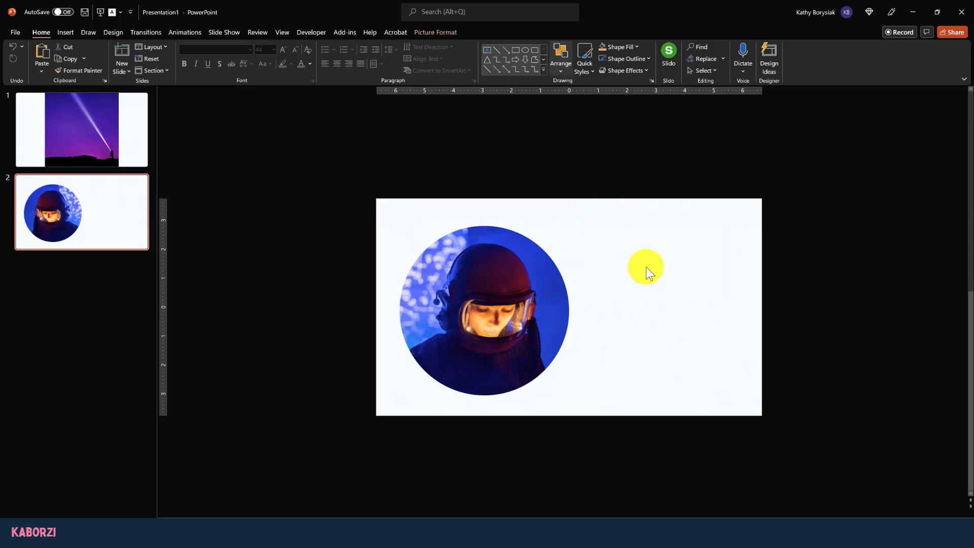